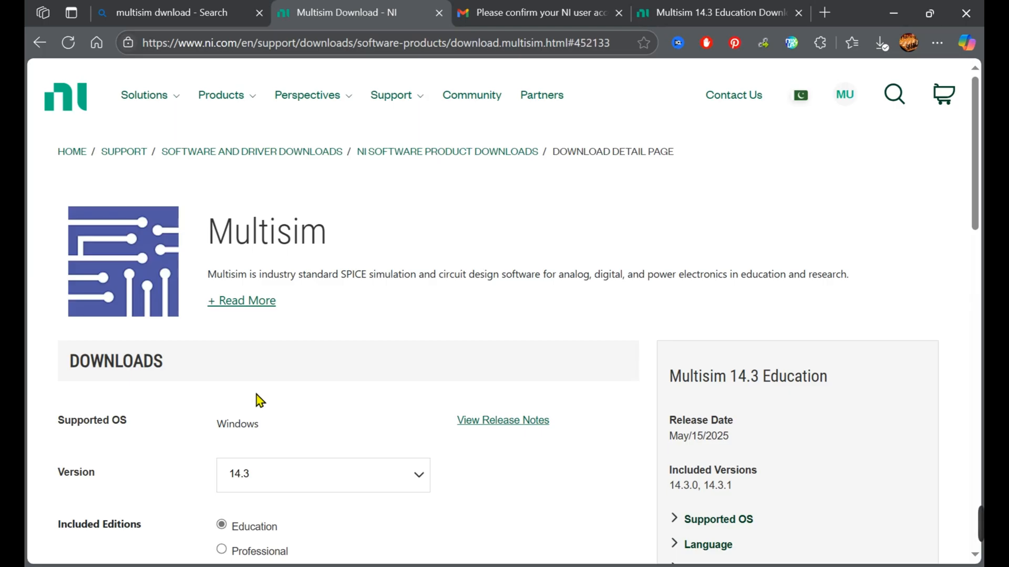
mouse_move(282, 257)
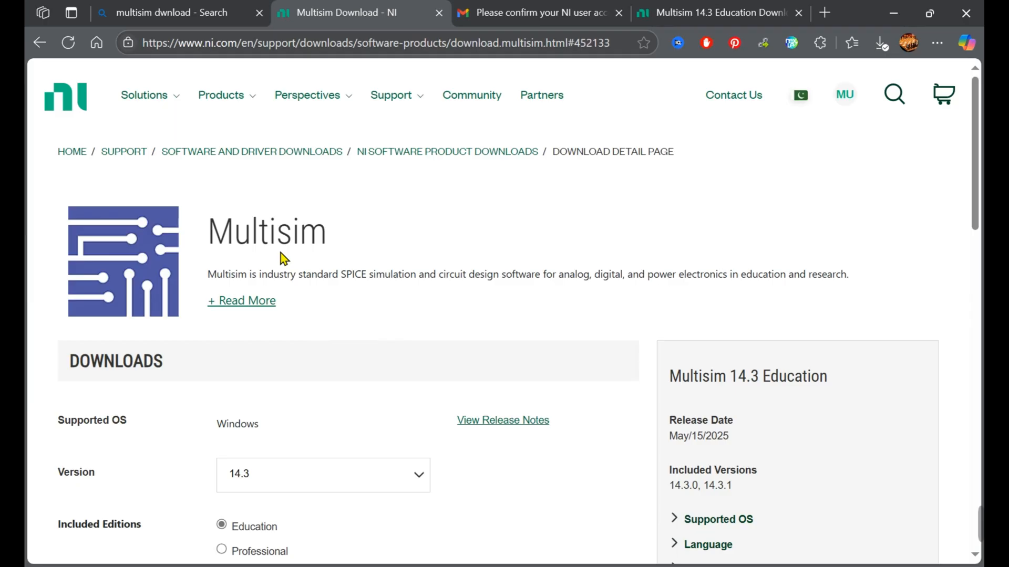
Request 'Log in to download' on the Multisim 14.3 Education download page.
scroll(down, 3)
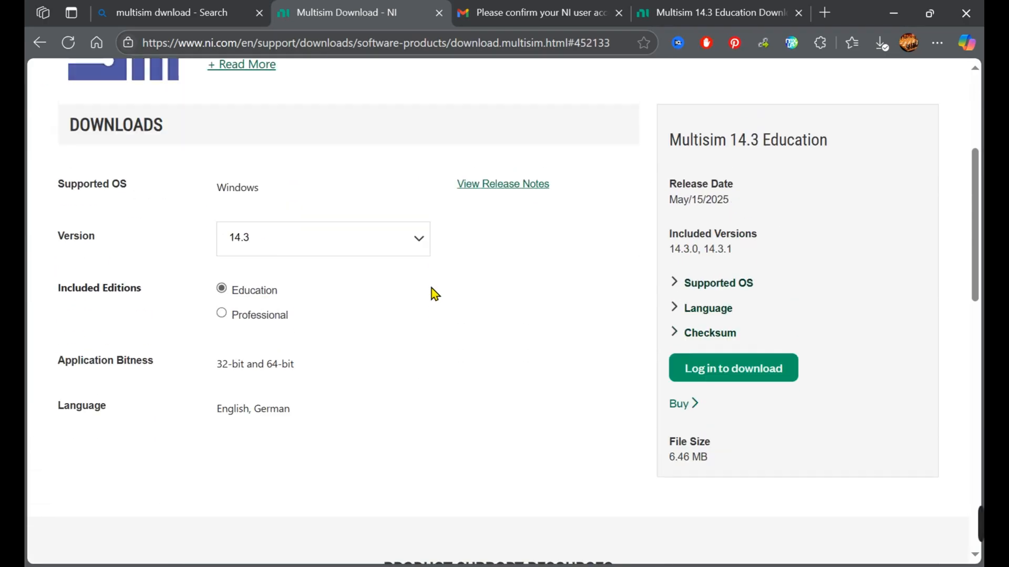
click(732, 368)
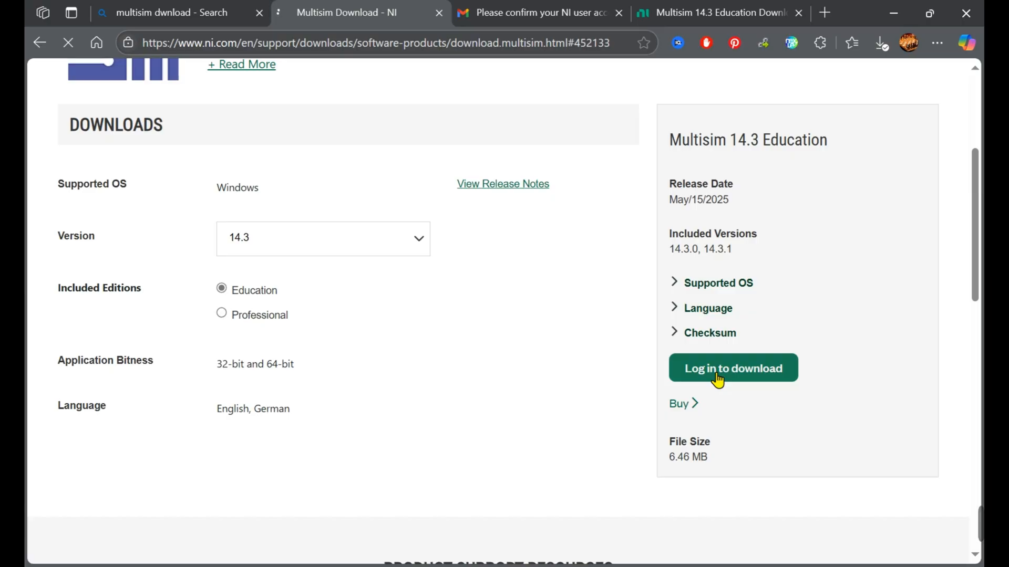
Choose 'Log in with a different account' on the NI User Account page.
click(732, 368)
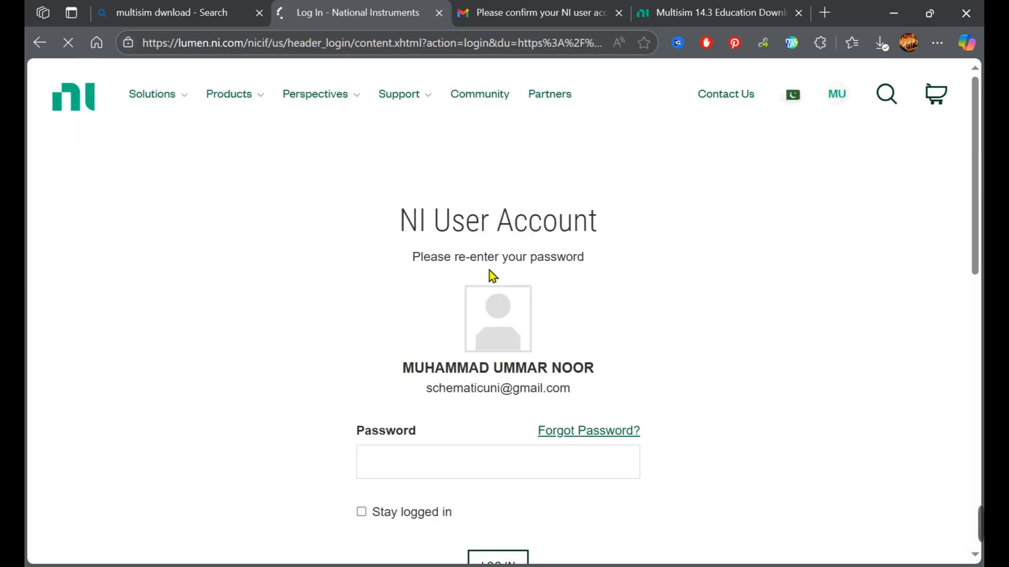
scroll(down, 3)
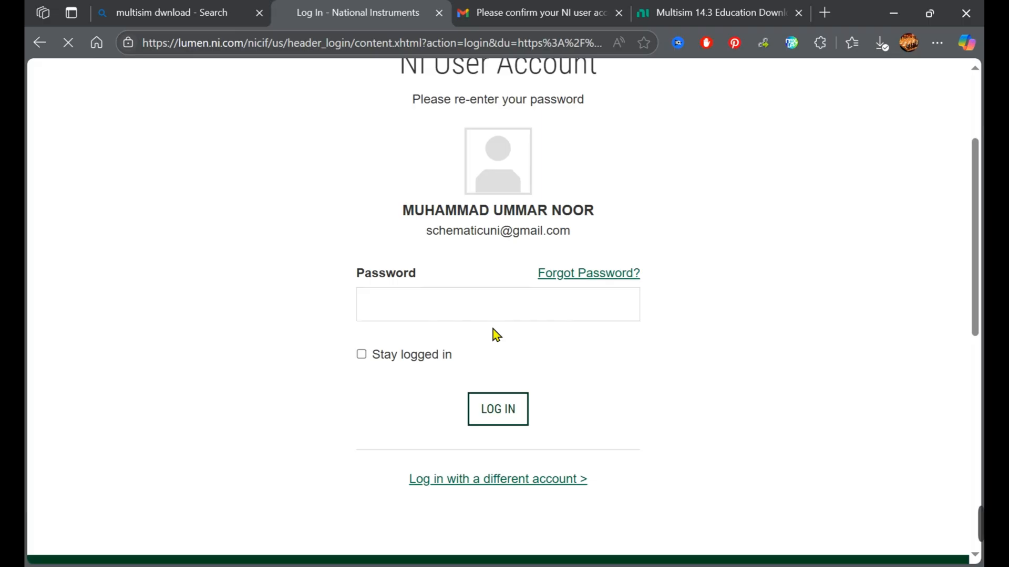
mouse_move(479, 222)
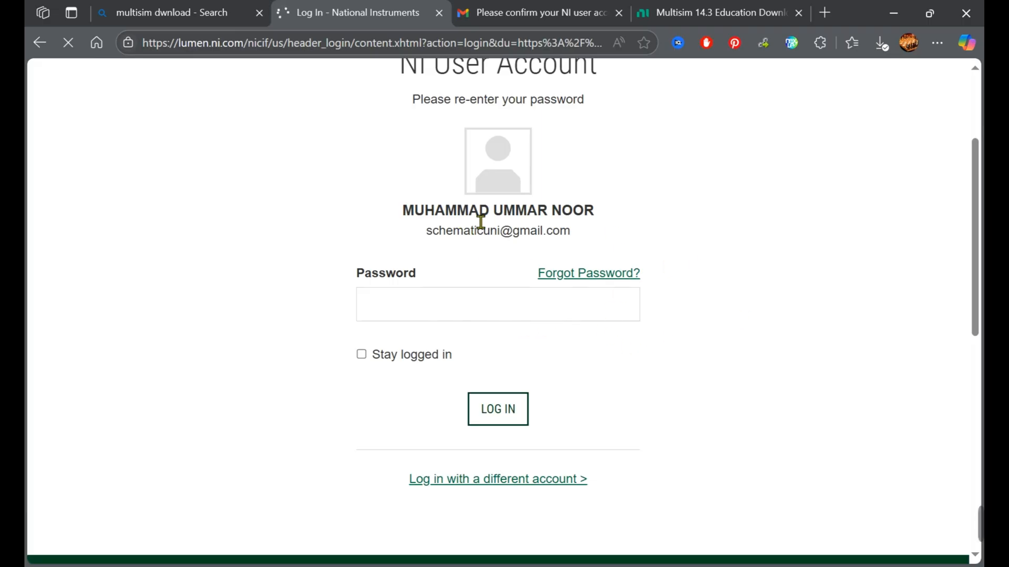
scroll(down, 3)
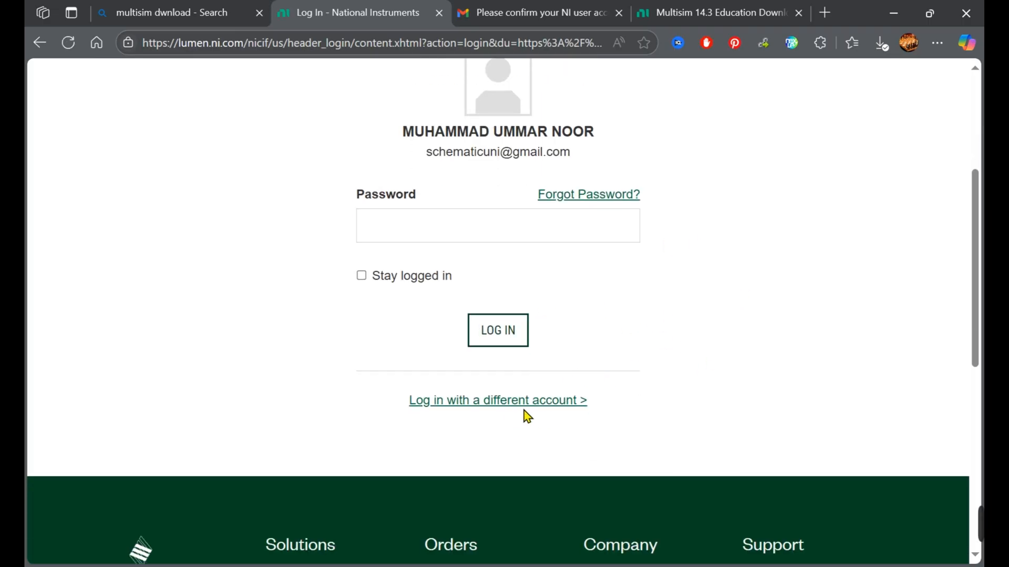
mouse_move(546, 409)
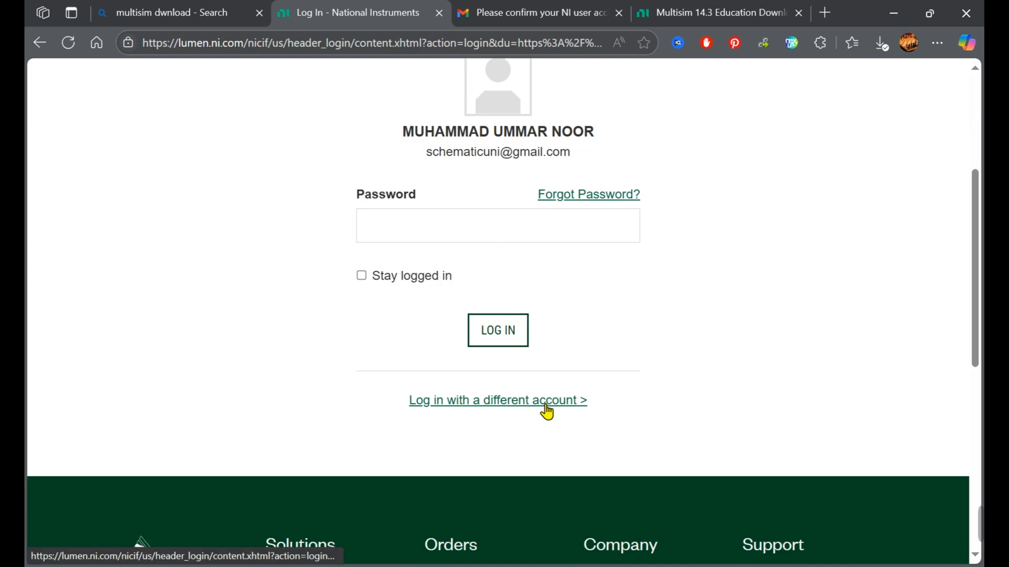
mouse_move(566, 353)
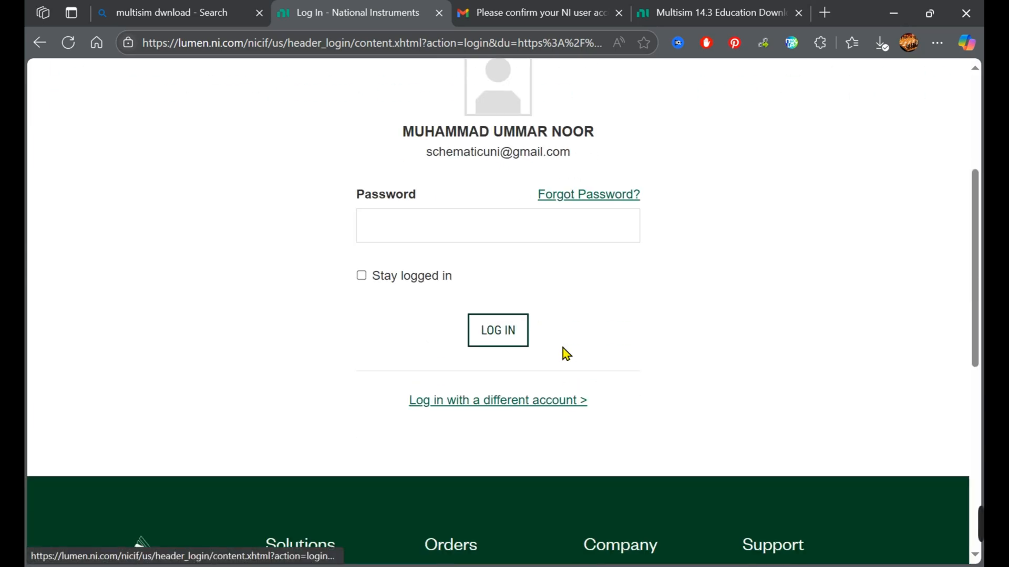
scroll(down, 3)
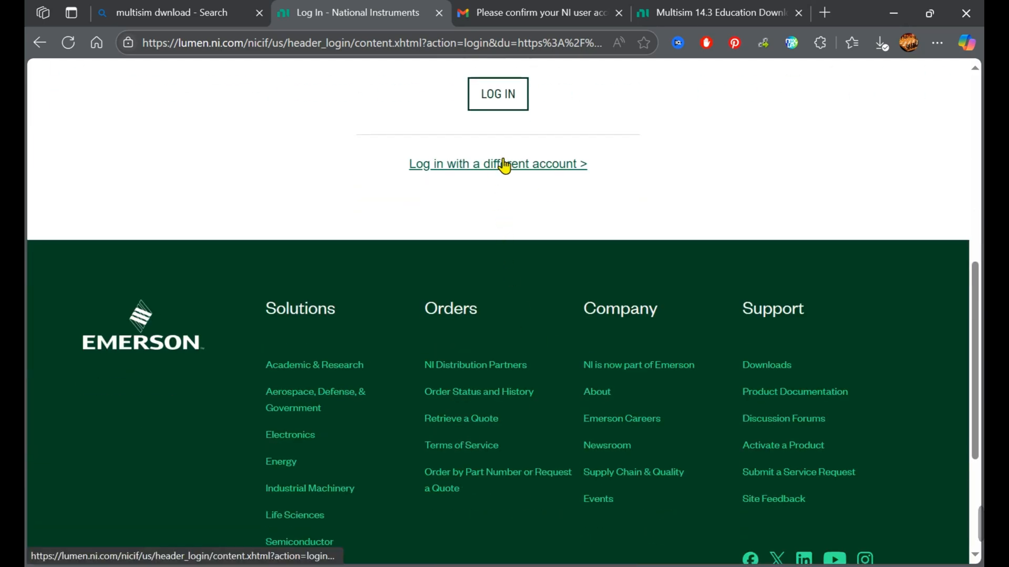
click(497, 164)
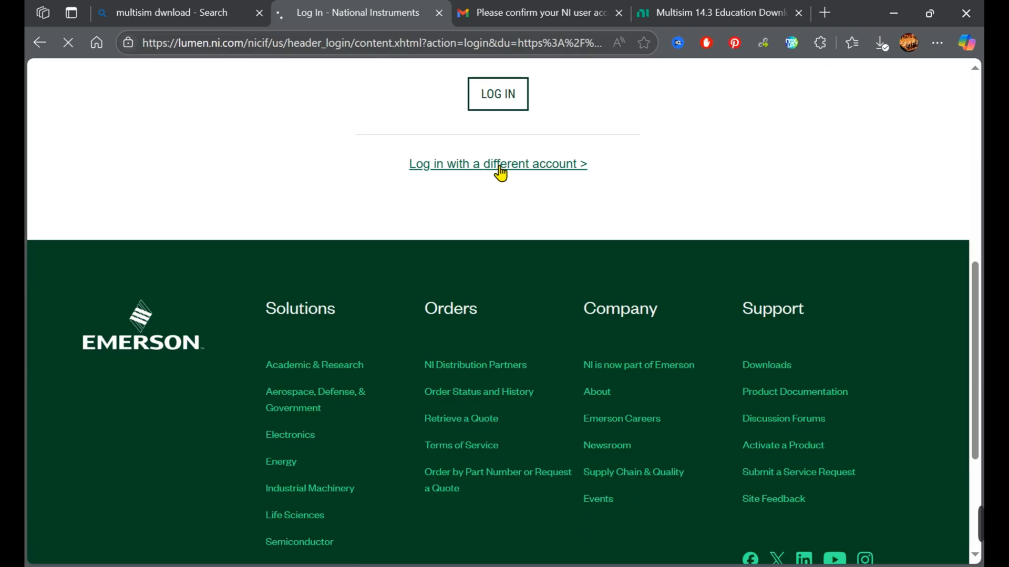
mouse_move(497, 181)
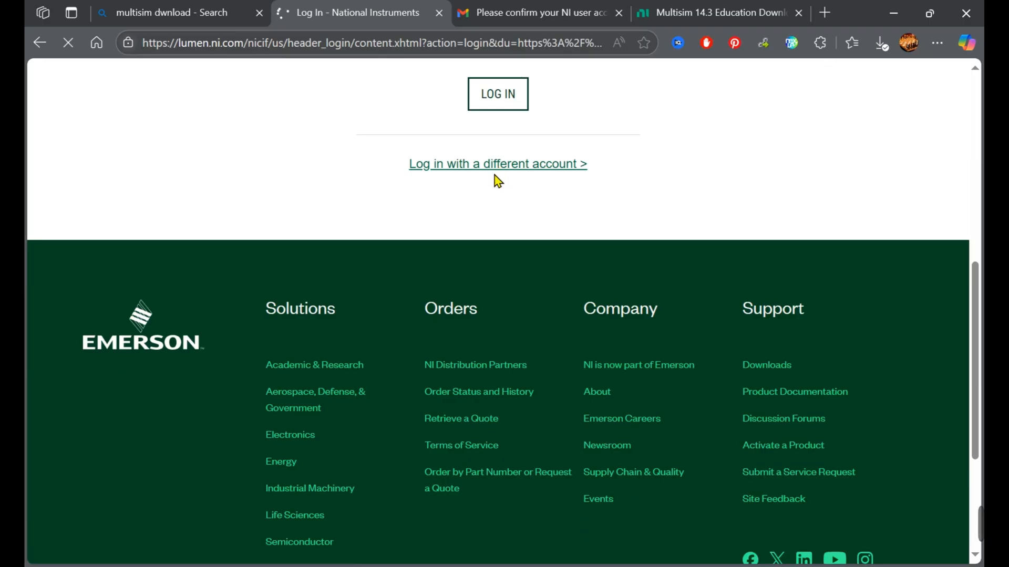
Open 'Create Account' registration, then return to the Multisim download page.
click(497, 164)
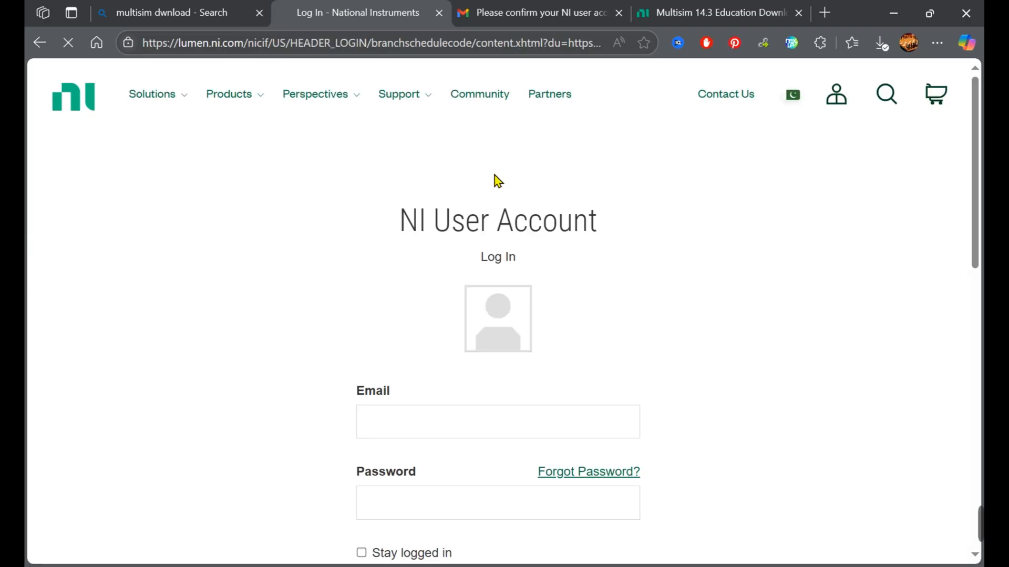
scroll(down, 3)
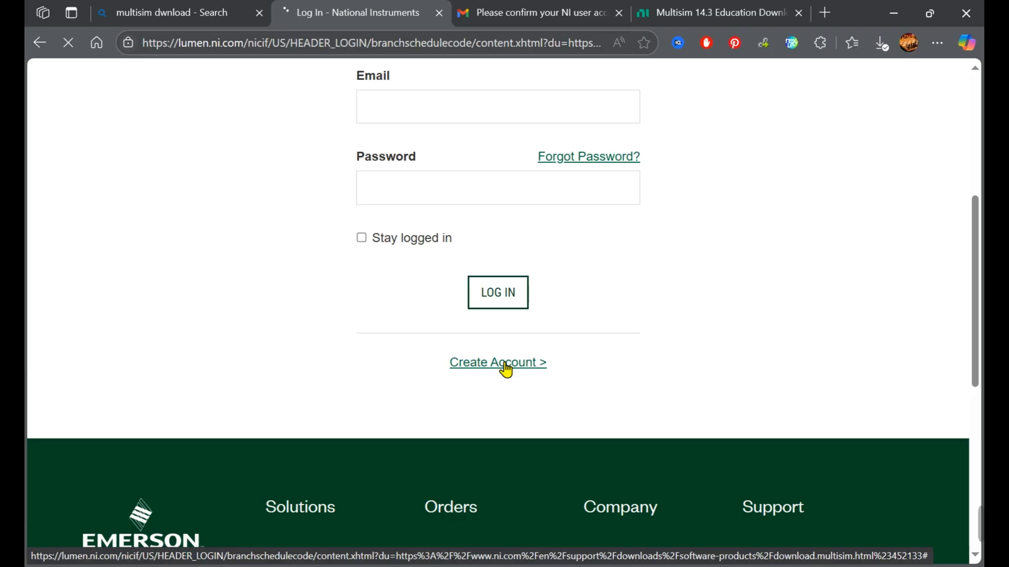
click(497, 362)
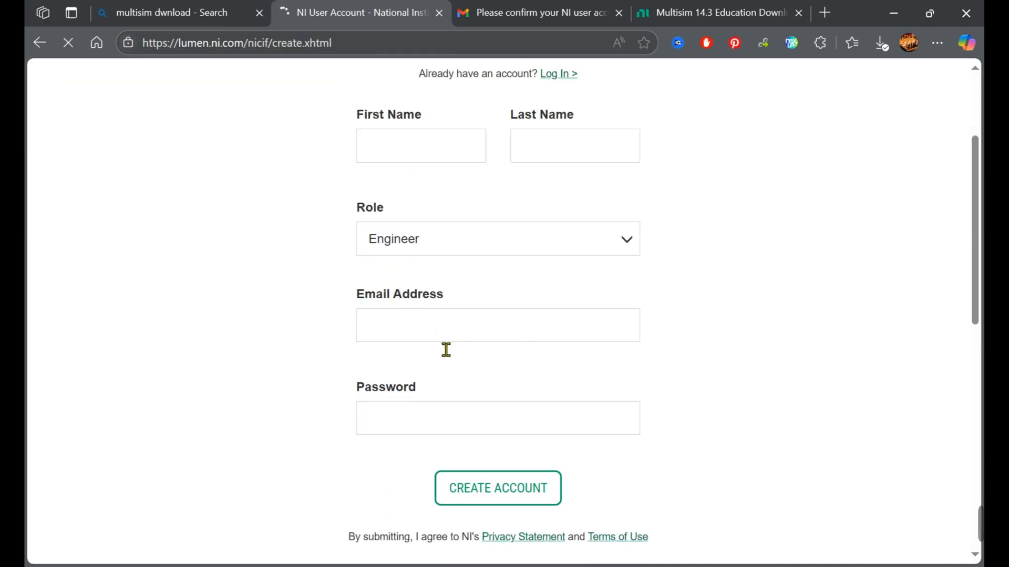
scroll(down, 3)
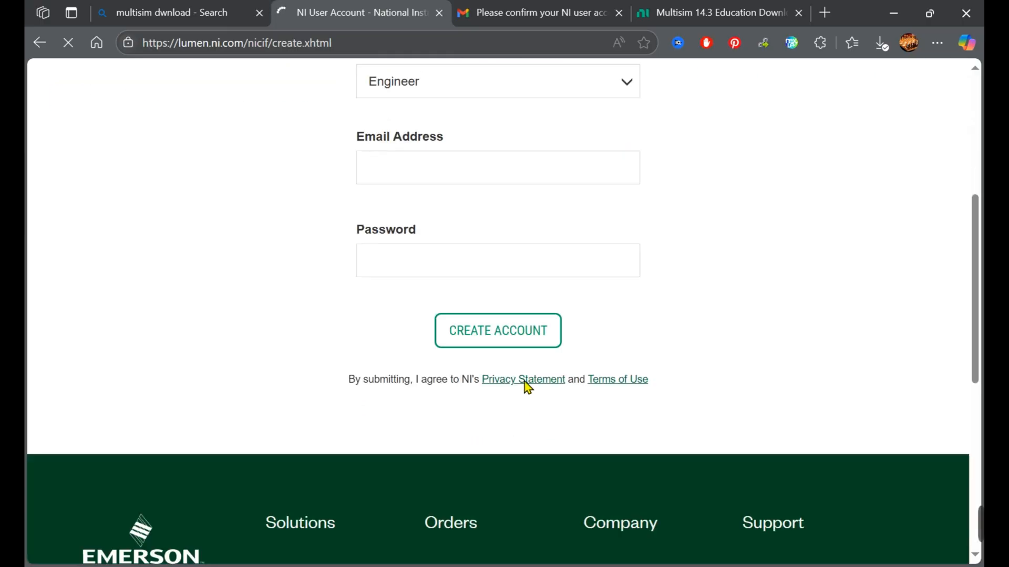
click(299, 13)
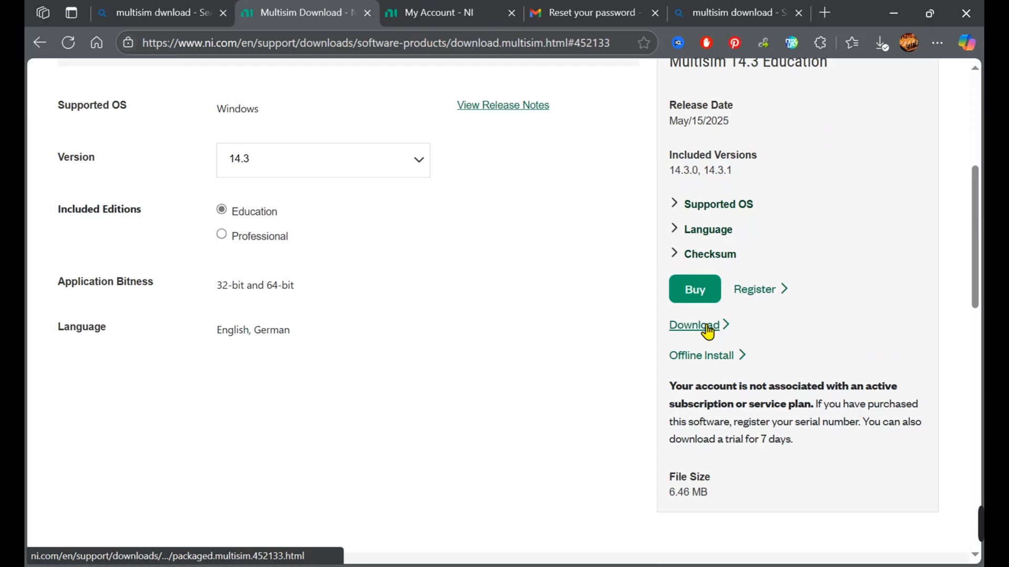
Download the Multisim 14.3 Education online installer and view the browser's downloads list.
click(694, 325)
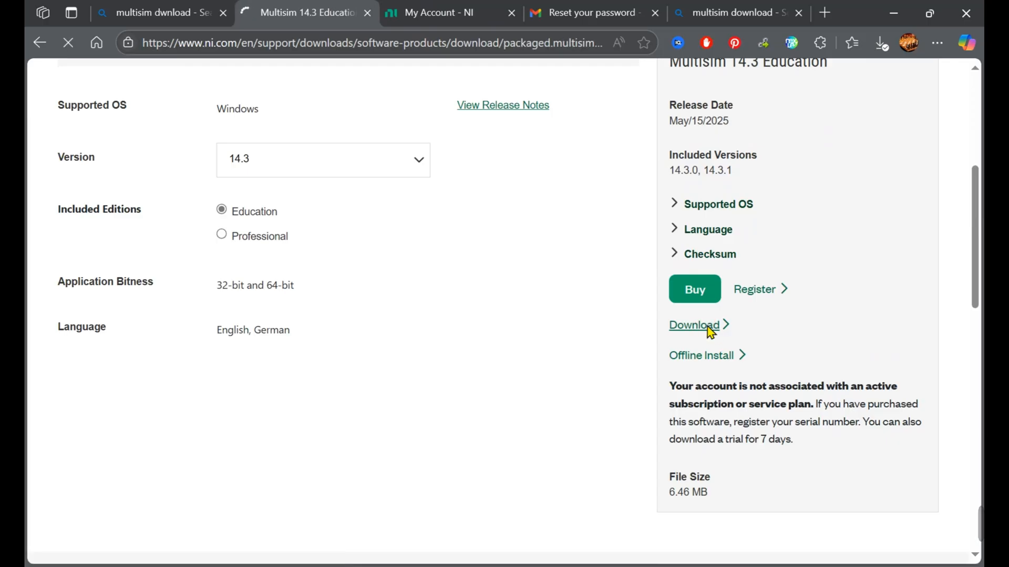
click(695, 325)
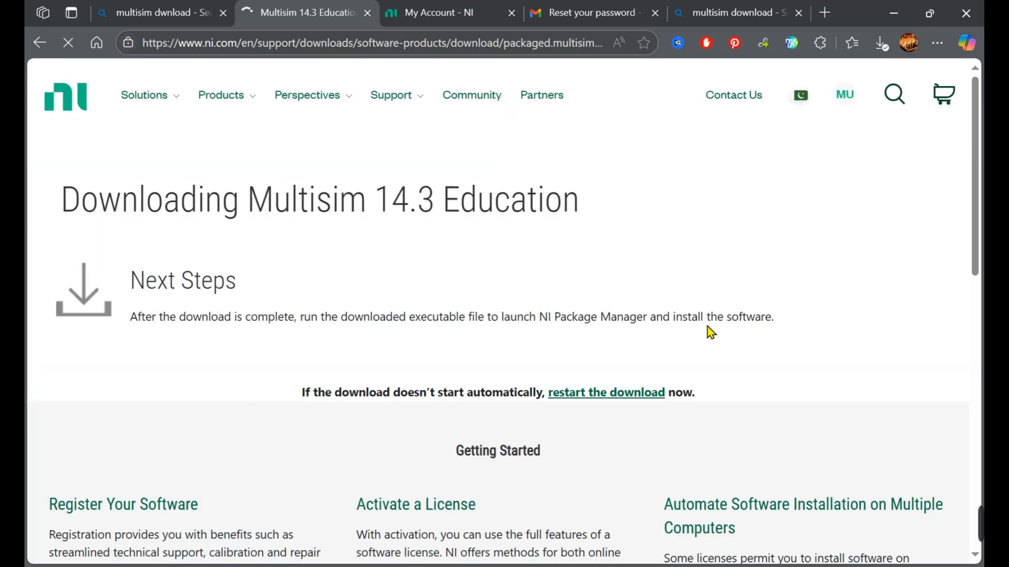
scroll(down, 3)
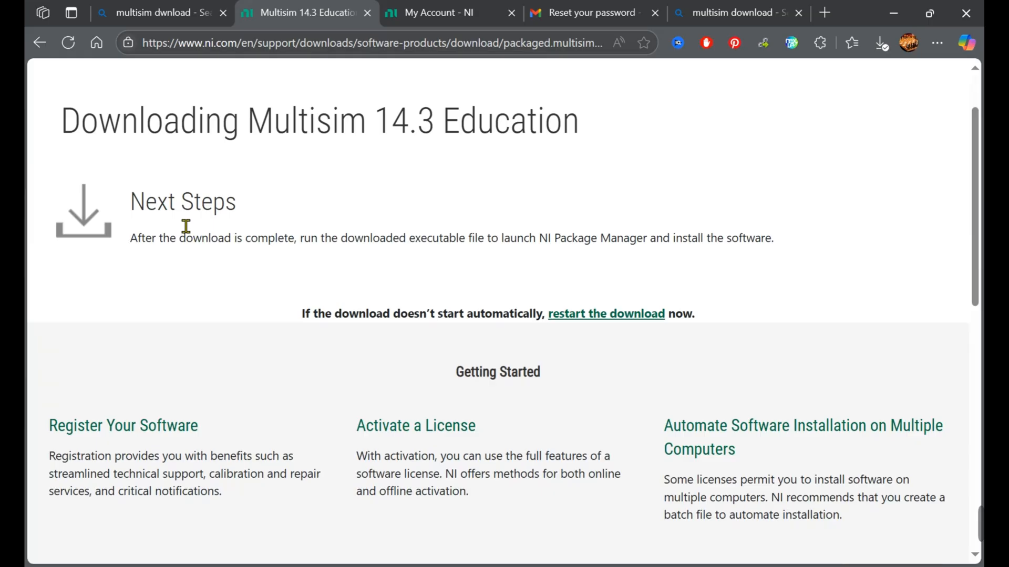
mouse_move(818, 92)
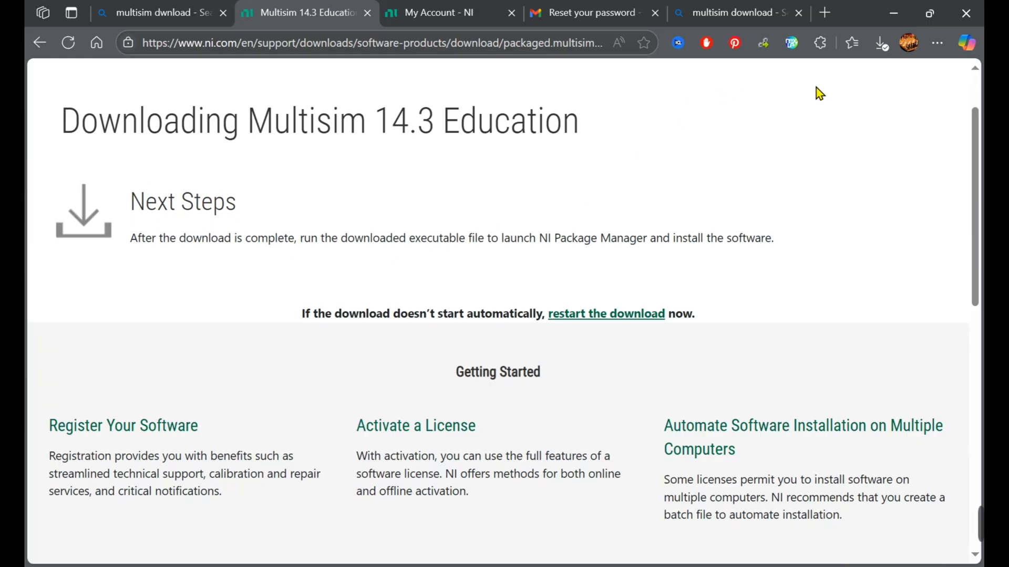
click(879, 42)
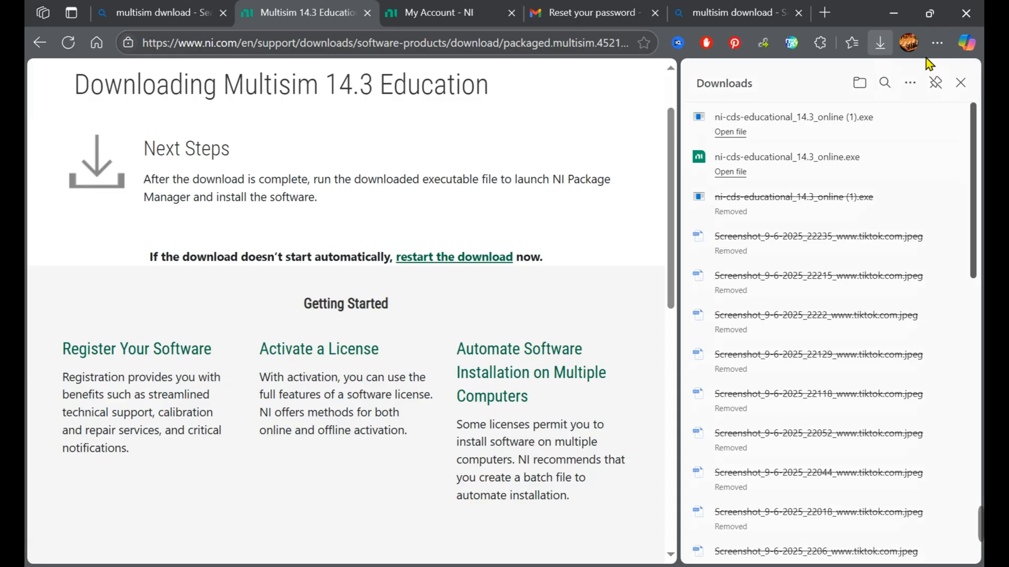
mouse_move(927, 121)
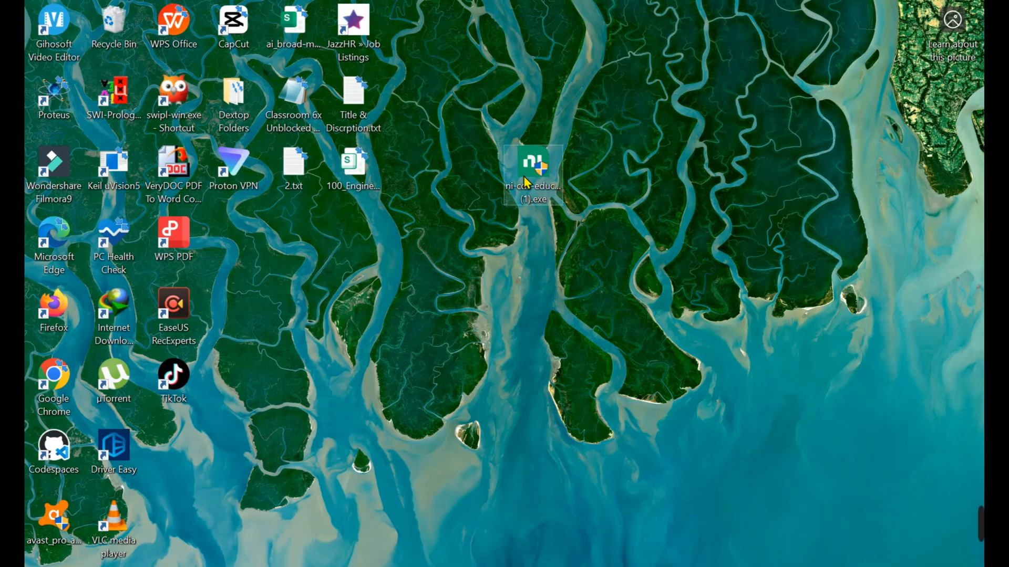
mouse_move(532, 190)
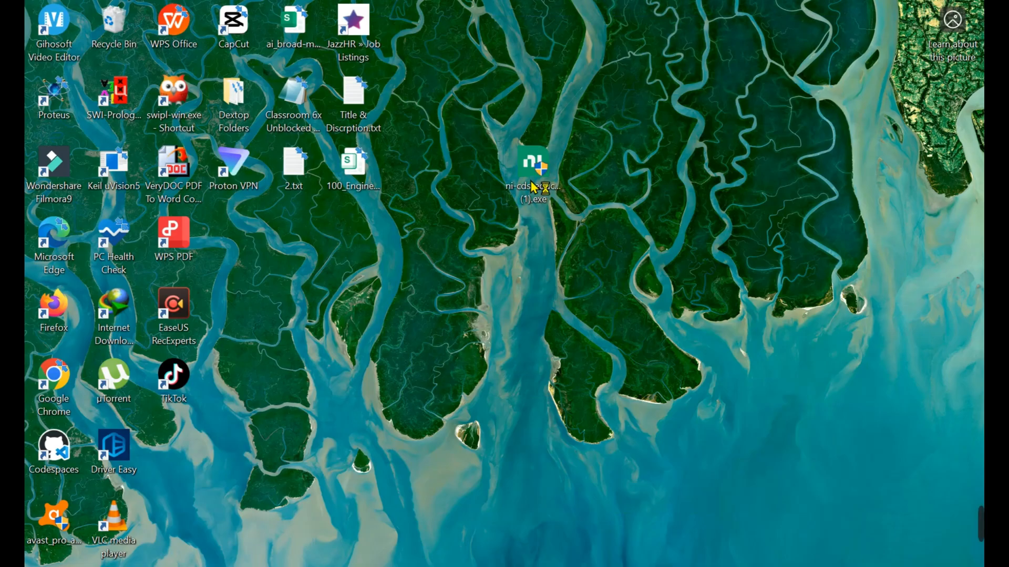
Launch the ni-cds-educational installer from the desktop and allow it to run.
double_click(532, 164)
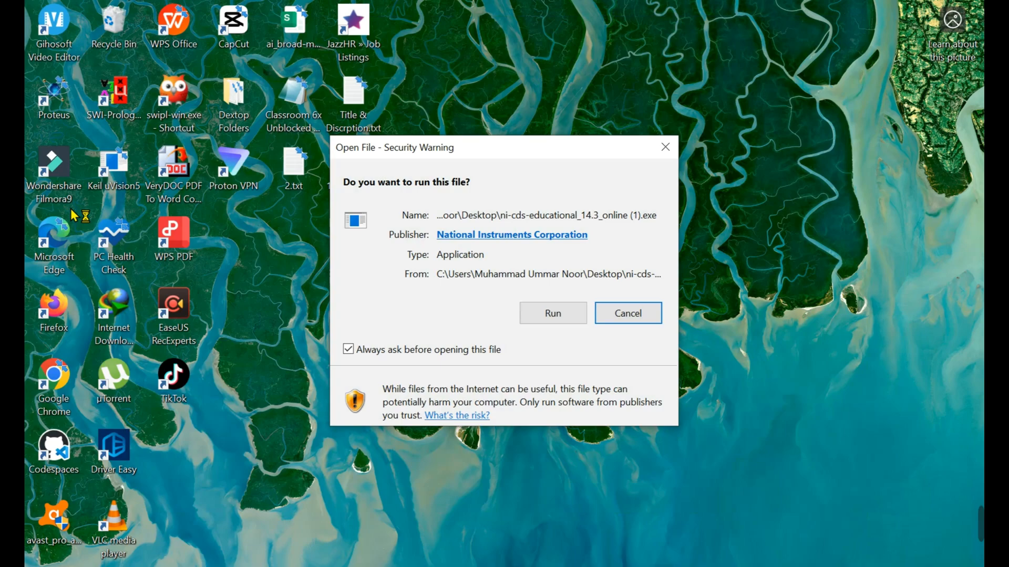
click(552, 313)
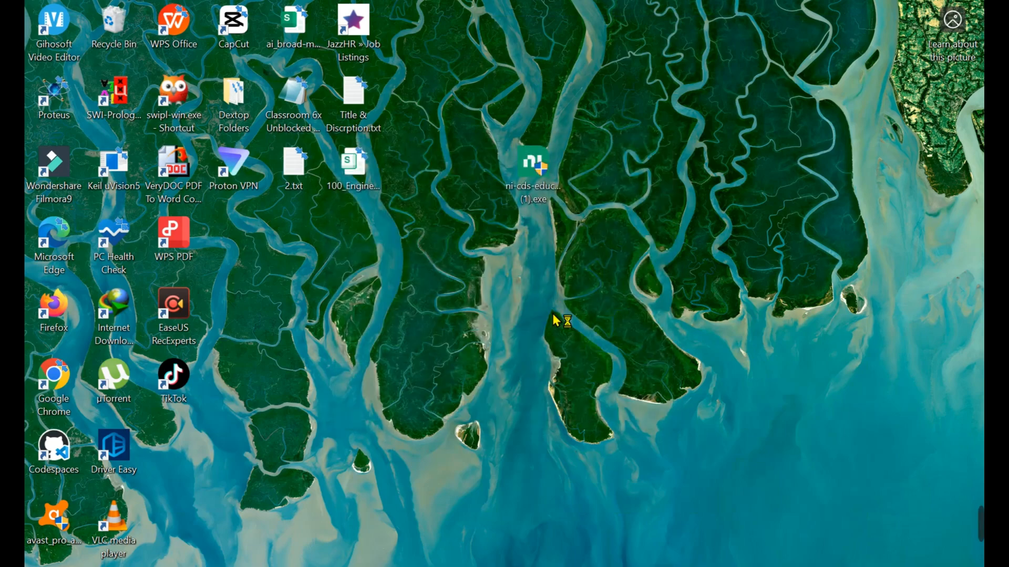
double_click(532, 164)
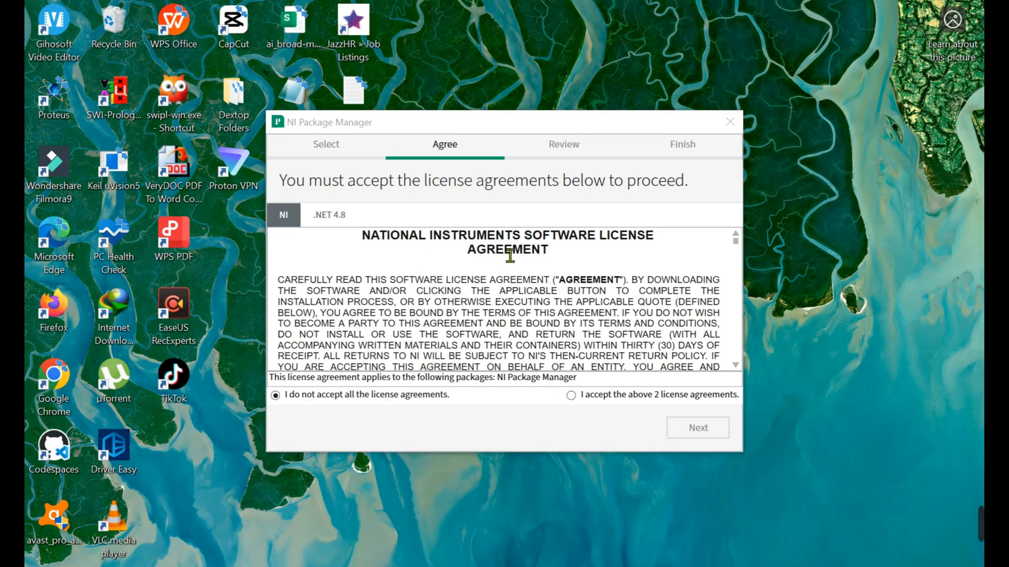
Accept the 2 license agreements and install NI Package Manager 2025 Q2.
scroll(down, 3)
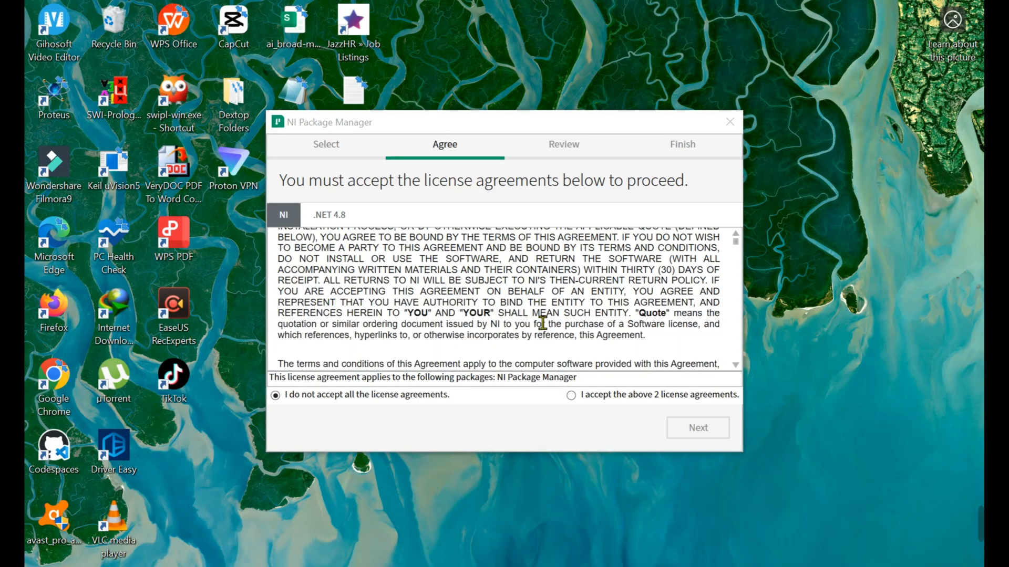
click(570, 394)
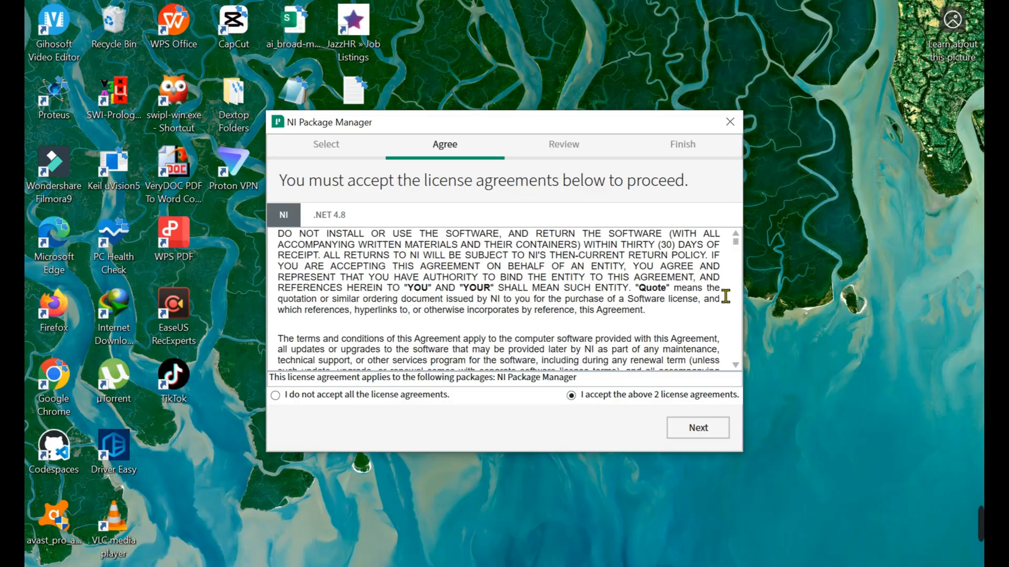
scroll(down, 3)
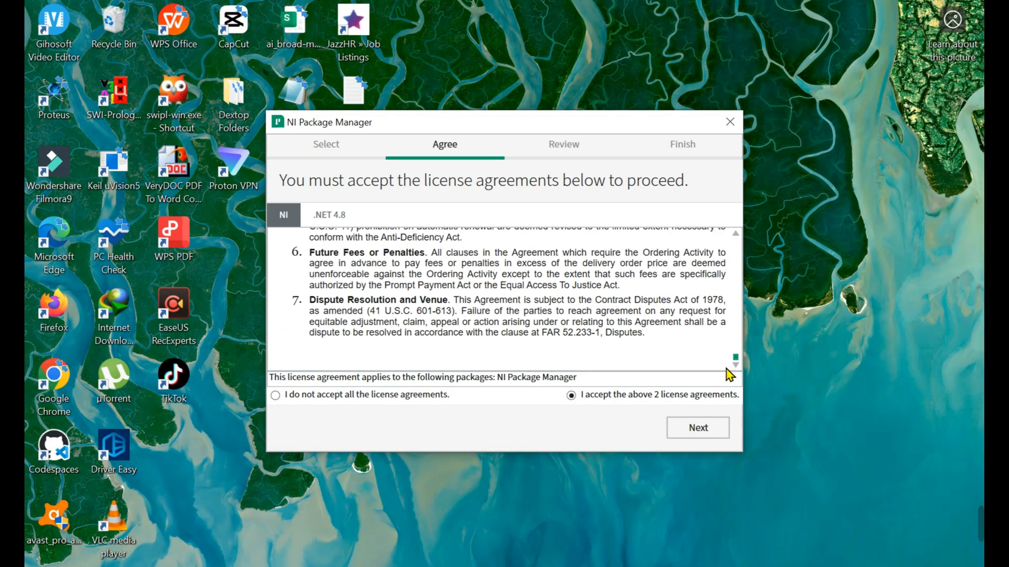
click(698, 428)
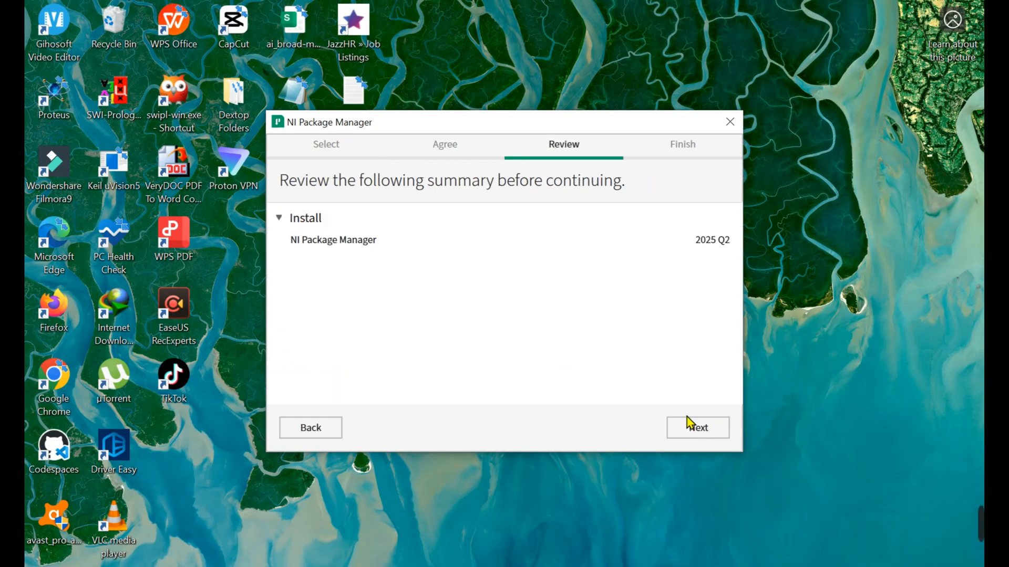
click(698, 427)
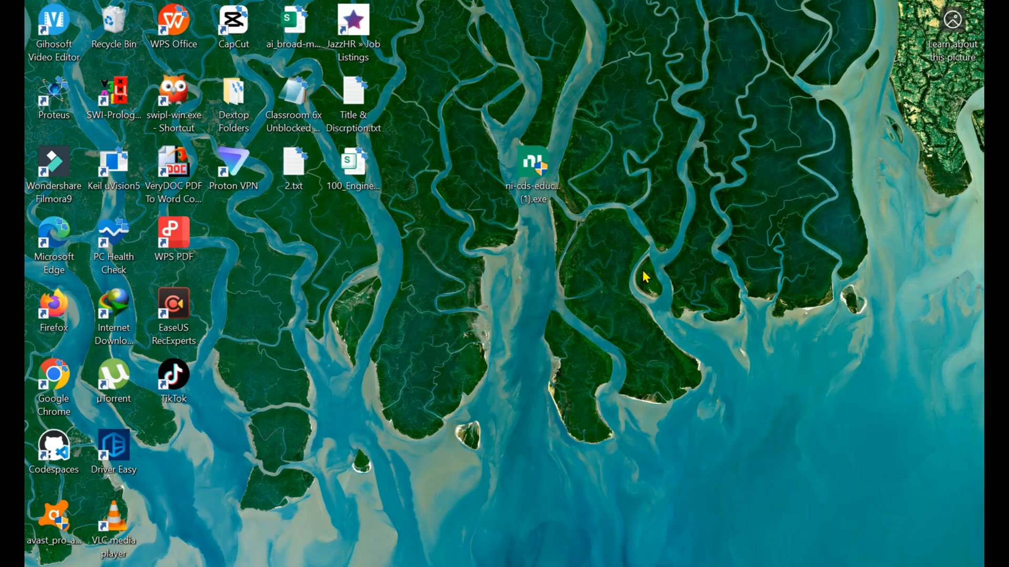
Start the Circuit Design Suite Education installer, leaving additional items unchecked.
double_click(531, 162)
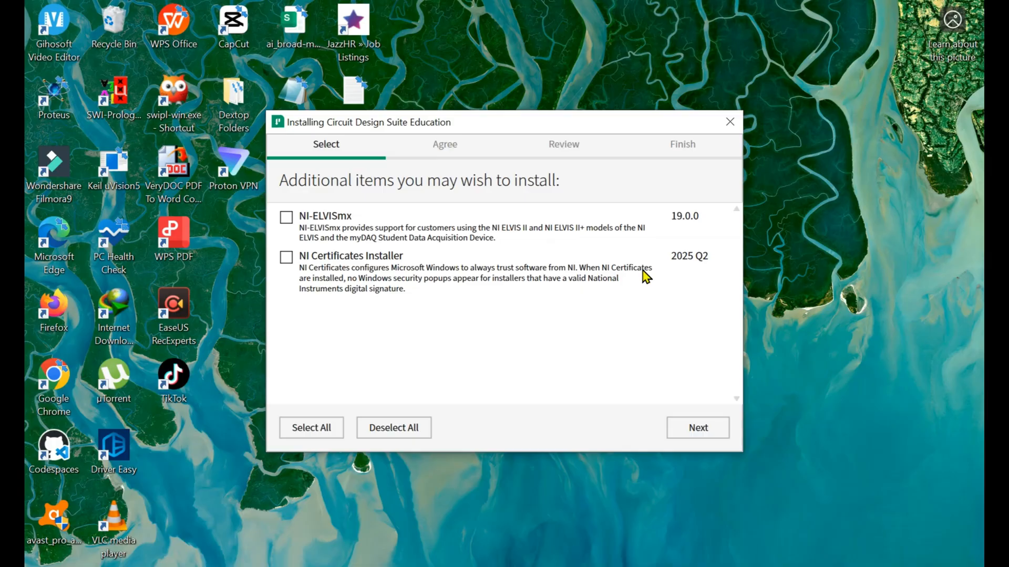
mouse_move(265, 245)
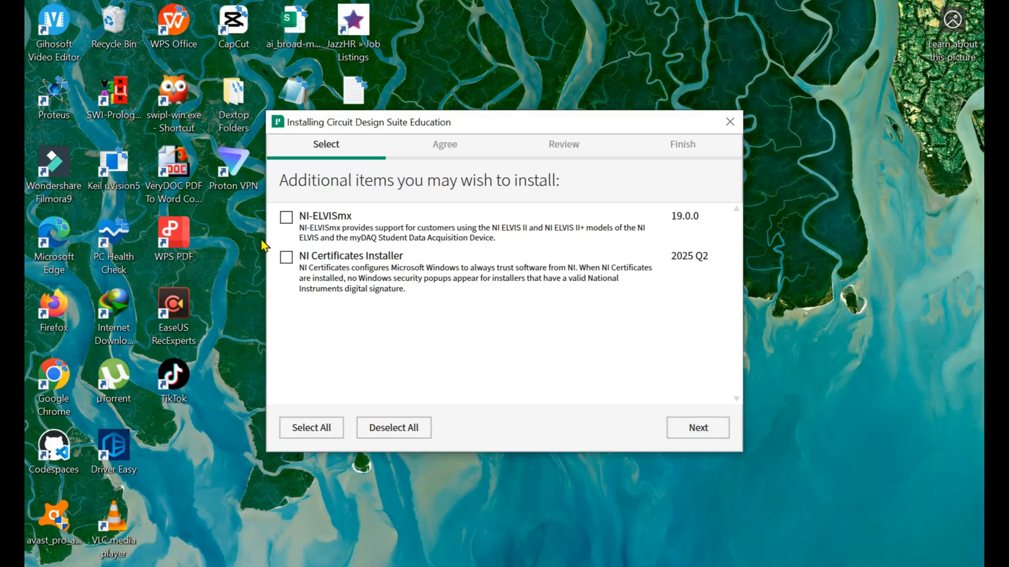
click(696, 428)
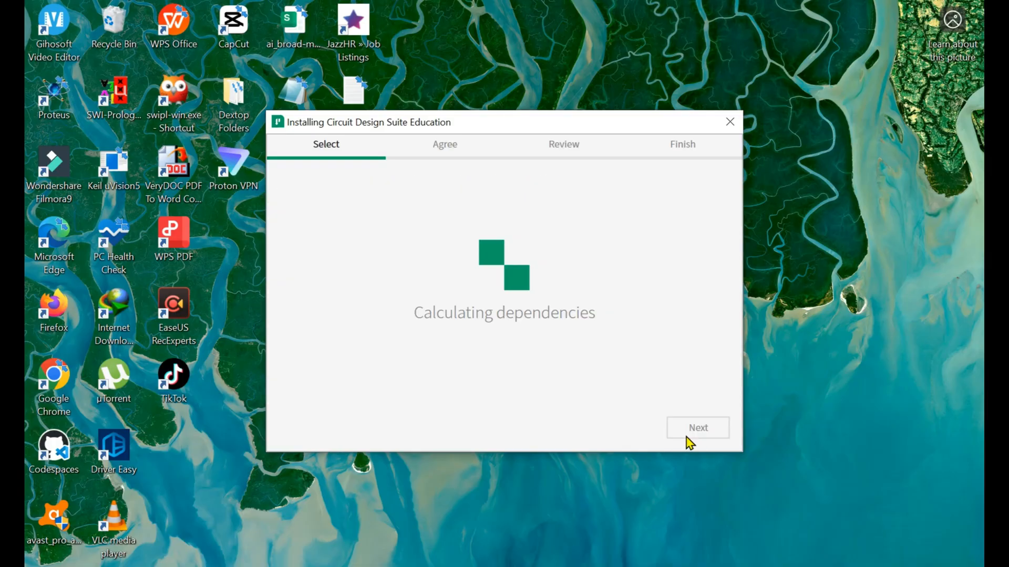
click(698, 427)
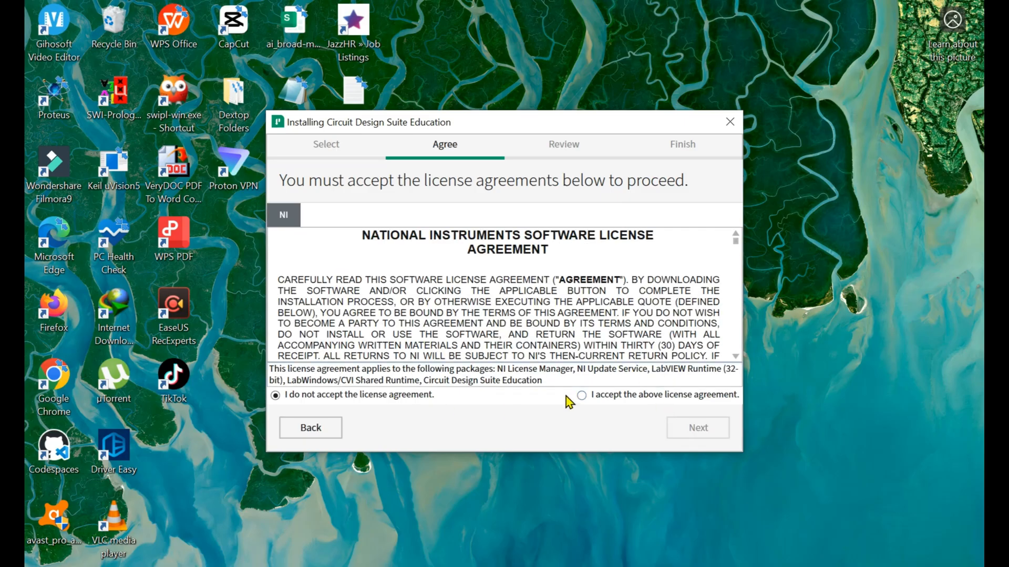
Accept the NI license, review the package summary and start the Circuit Design Suite installation.
click(582, 394)
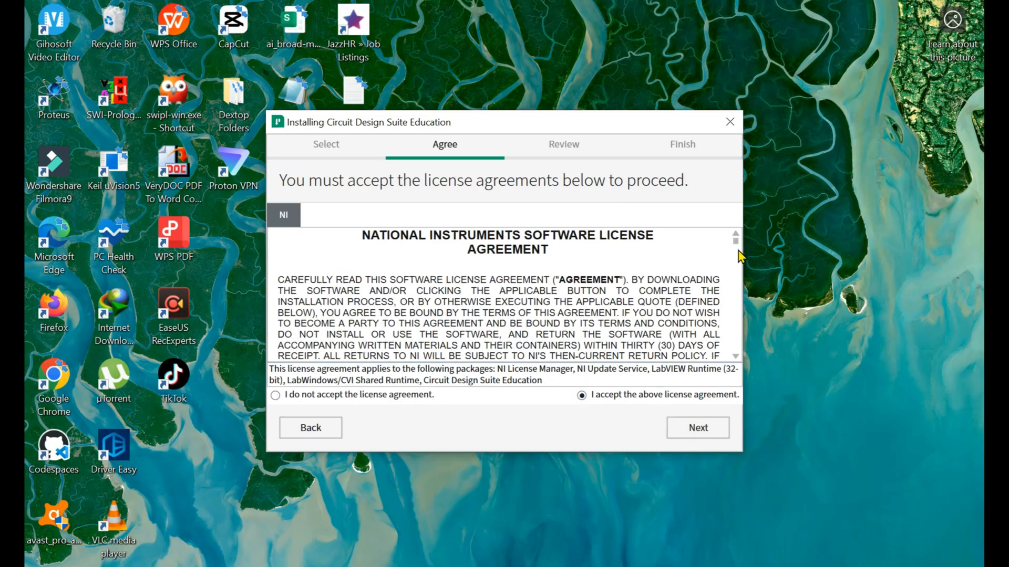
scroll(down, 3)
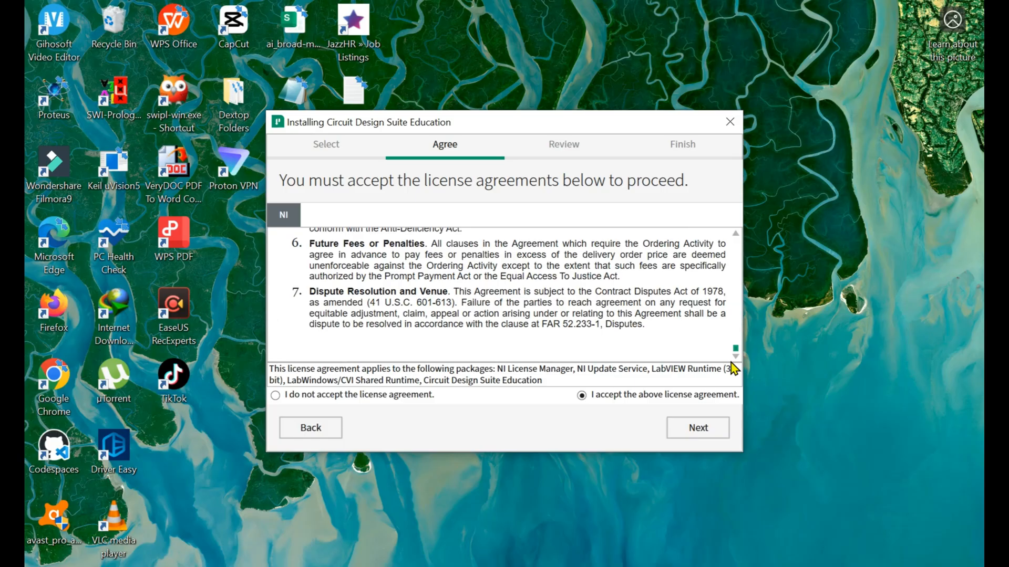
click(697, 427)
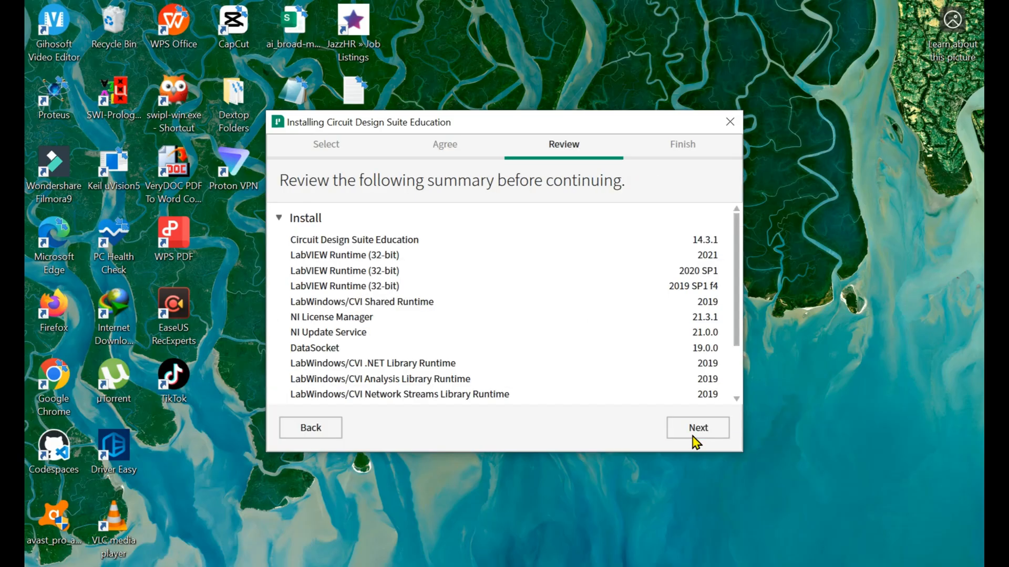
scroll(down, 3)
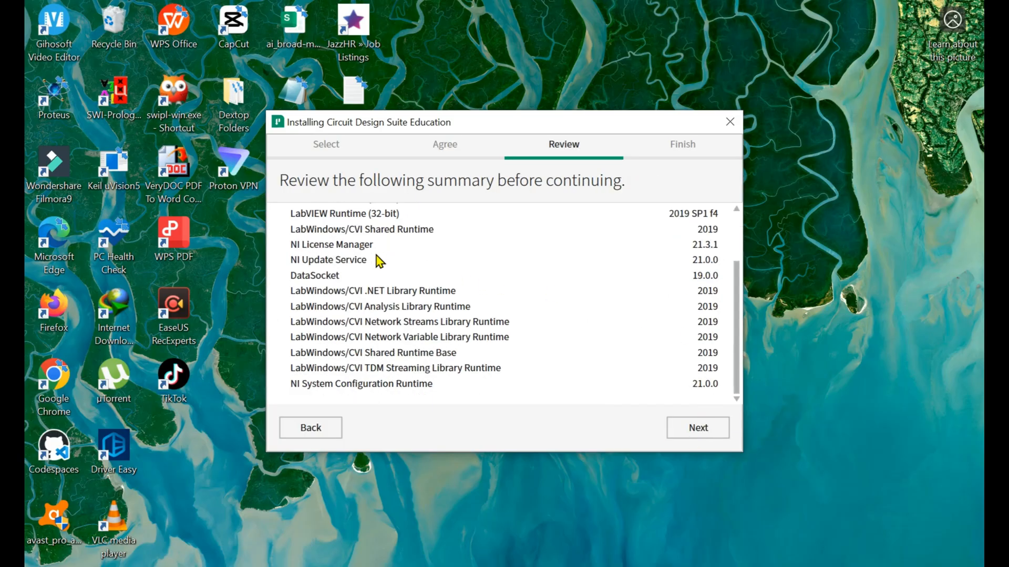
scroll(up, 3)
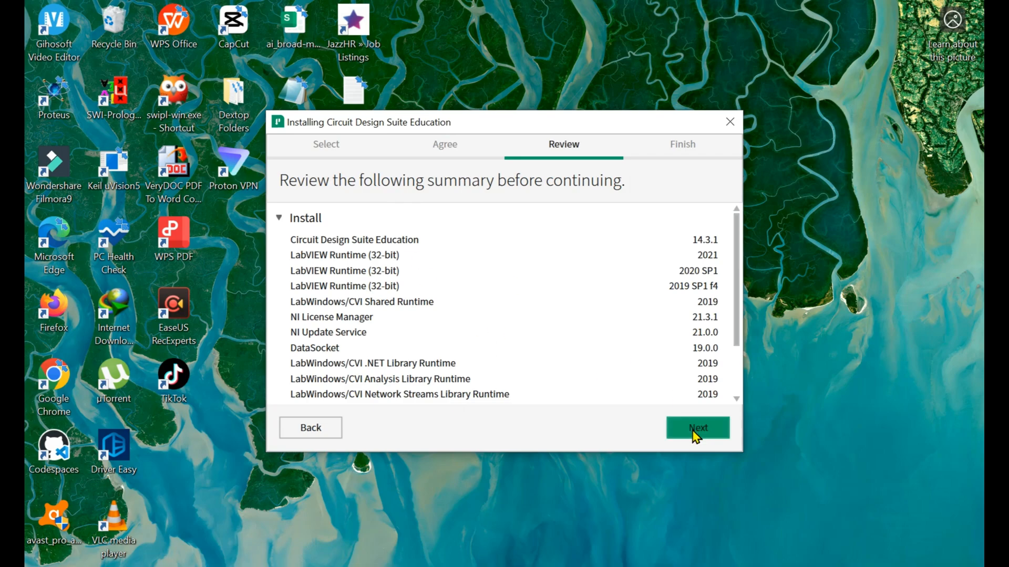
click(696, 427)
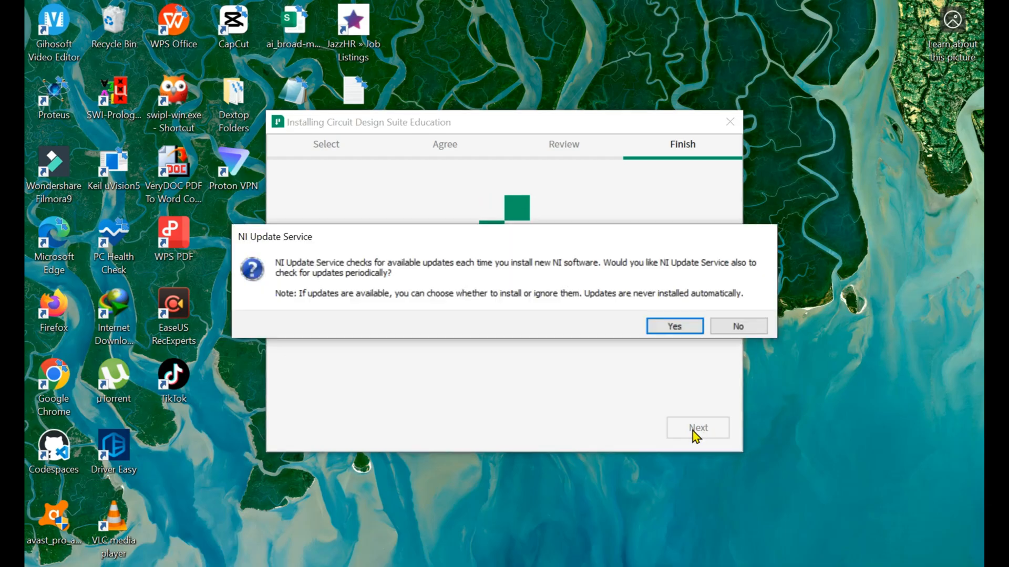
Answer the NI Update Service periodic update-check prompt so installation proceeds.
click(737, 326)
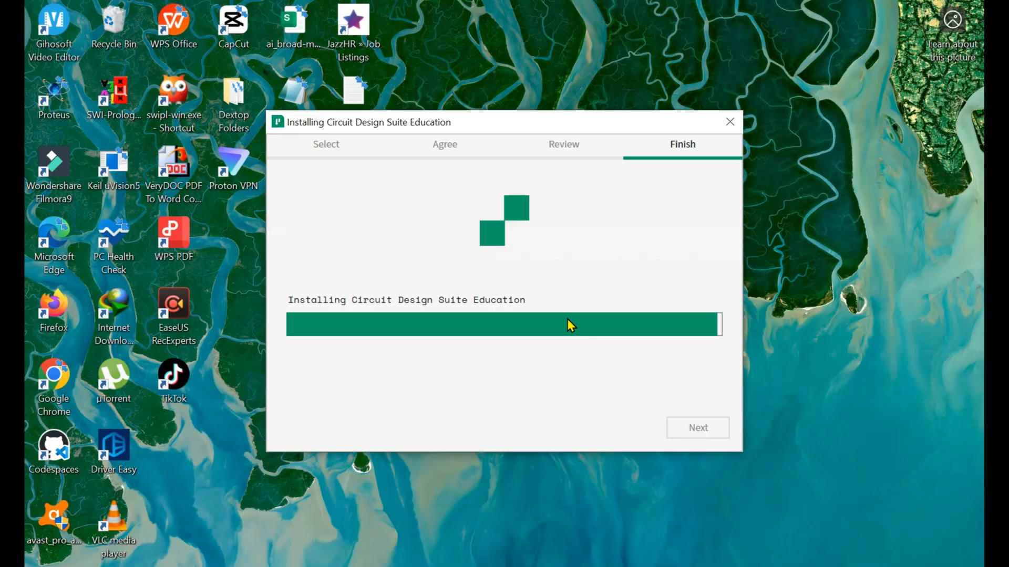
mouse_move(573, 308)
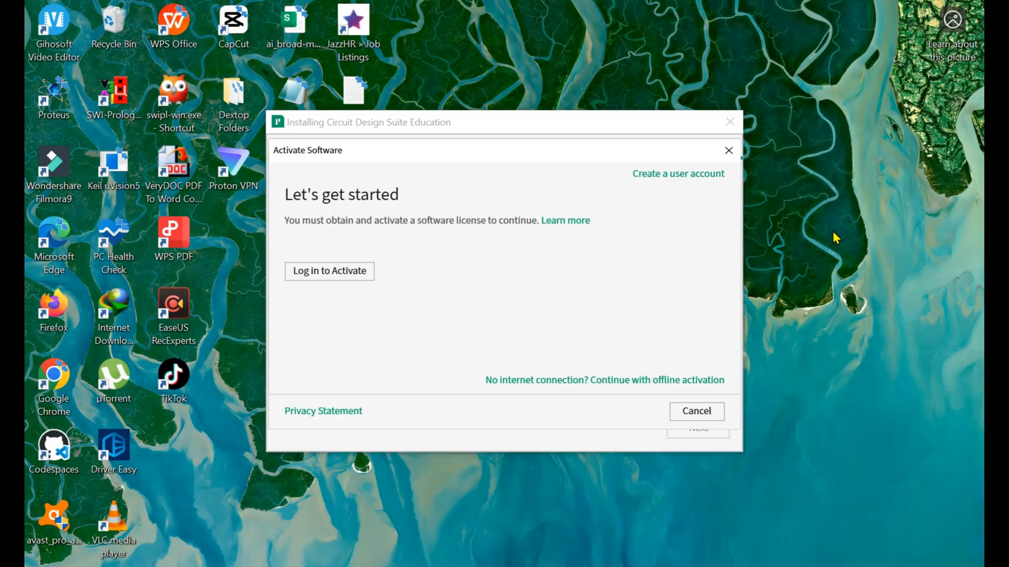
mouse_move(796, 323)
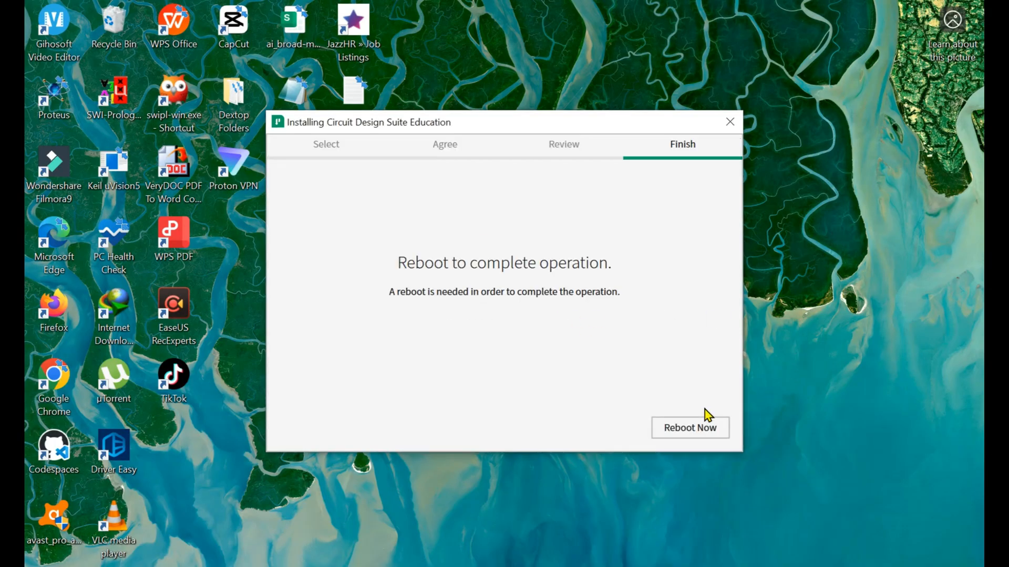
mouse_move(720, 353)
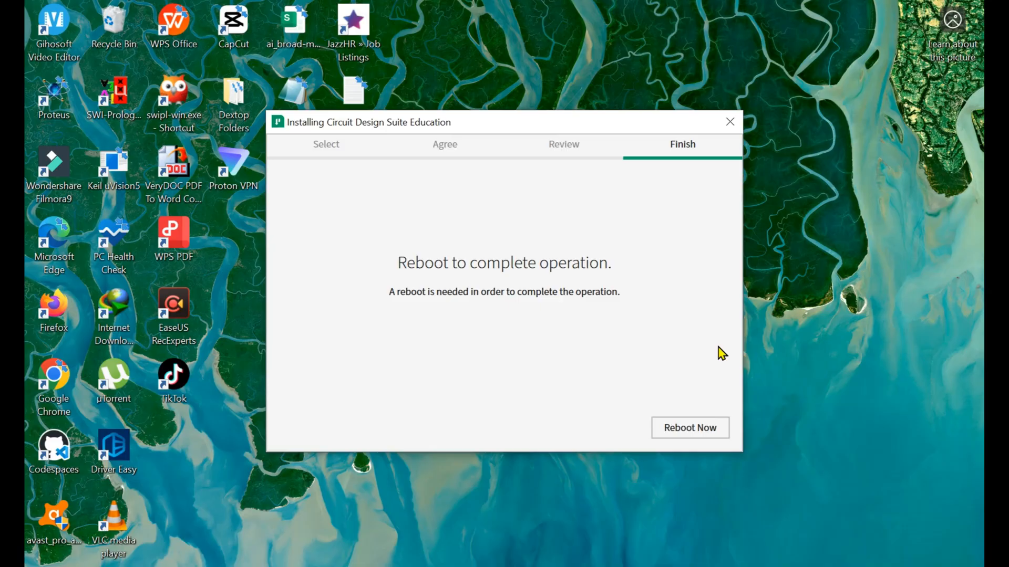
mouse_move(705, 336)
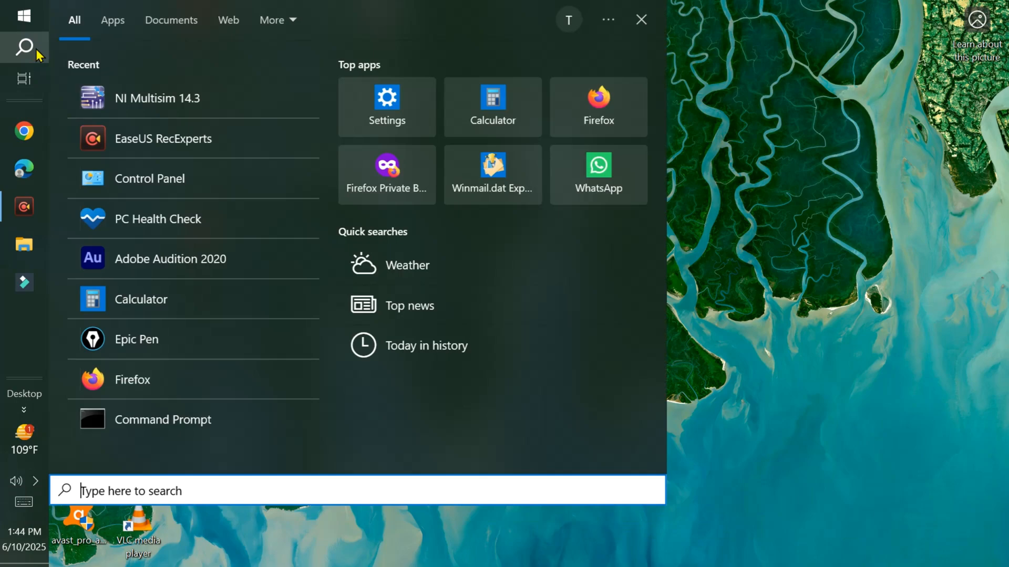
Launch Multisim and choose 'Remind Me Next Time' on the 7-day trial dialog to reach Design1.
text(multi)
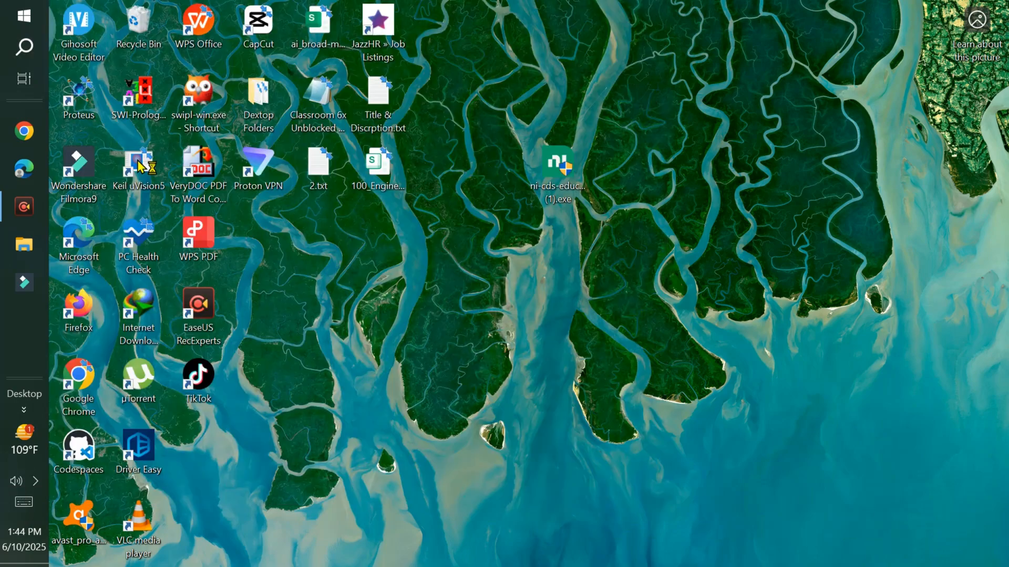
double_click(557, 160)
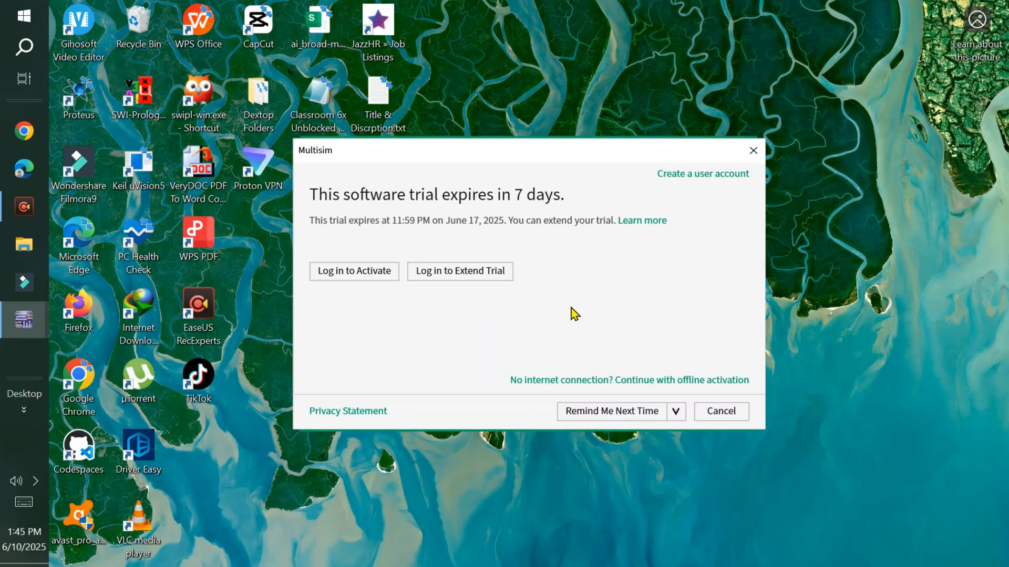
mouse_move(603, 327)
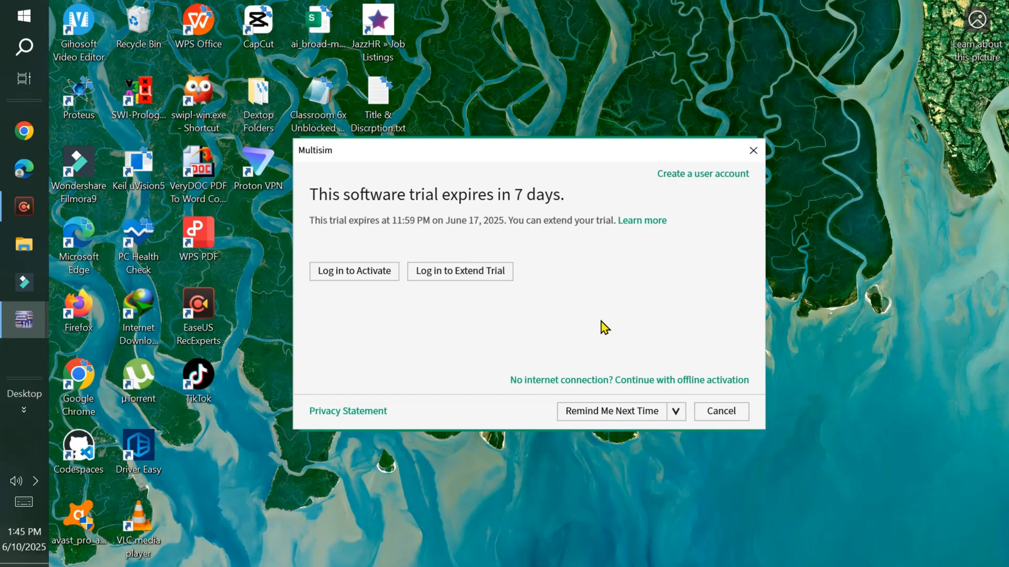
mouse_move(591, 290)
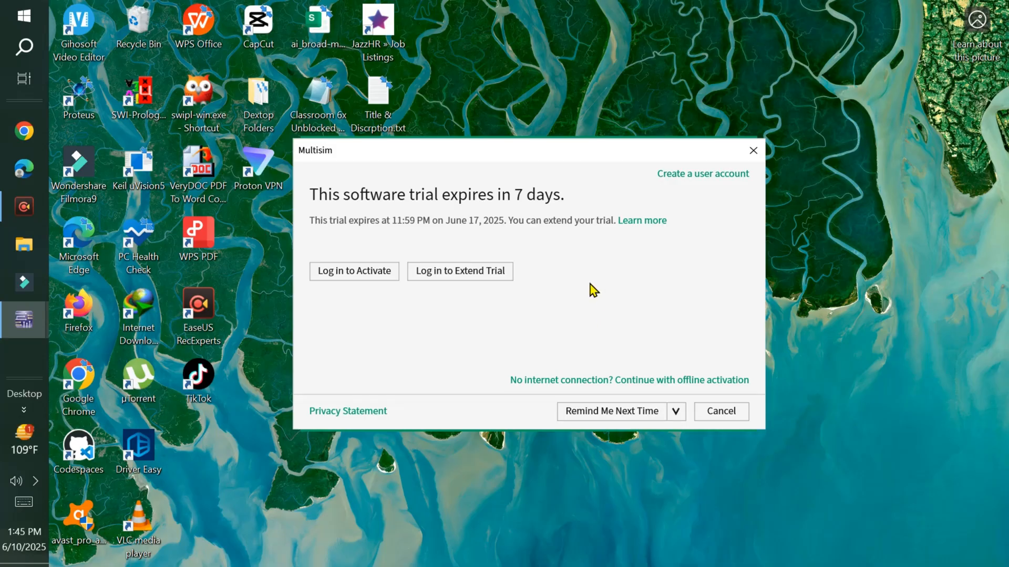
mouse_move(643, 276)
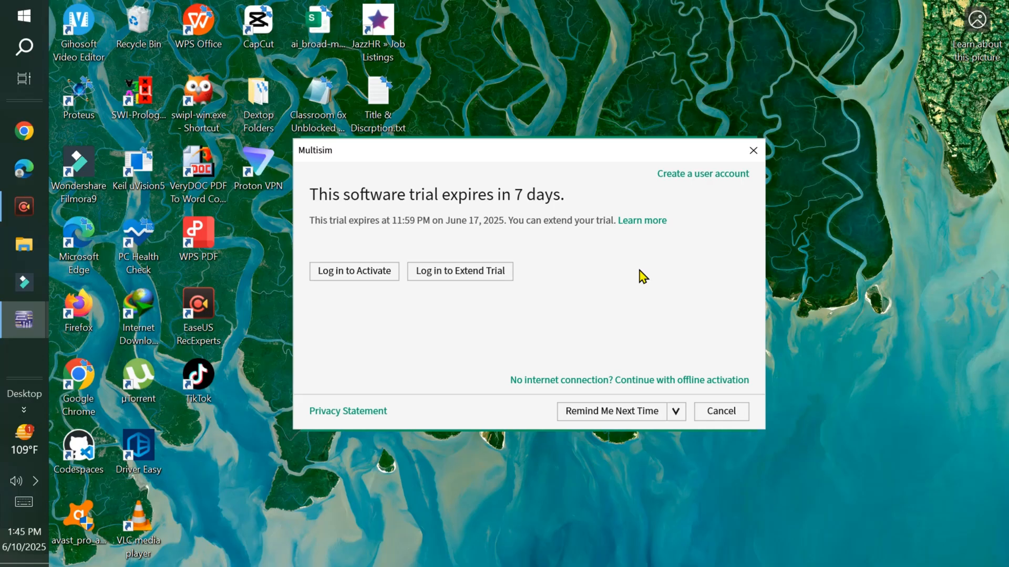
mouse_move(671, 296)
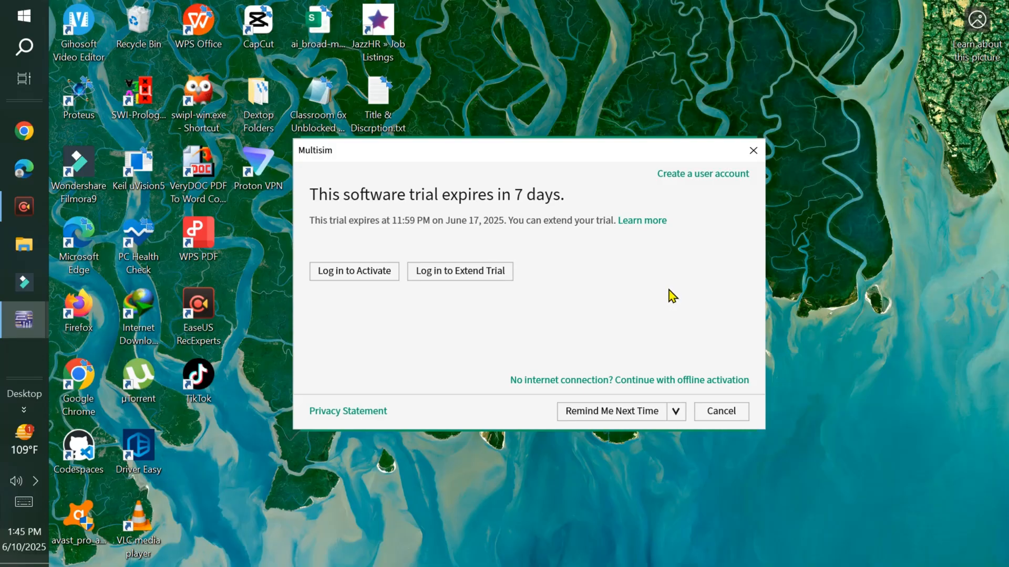
mouse_move(459, 271)
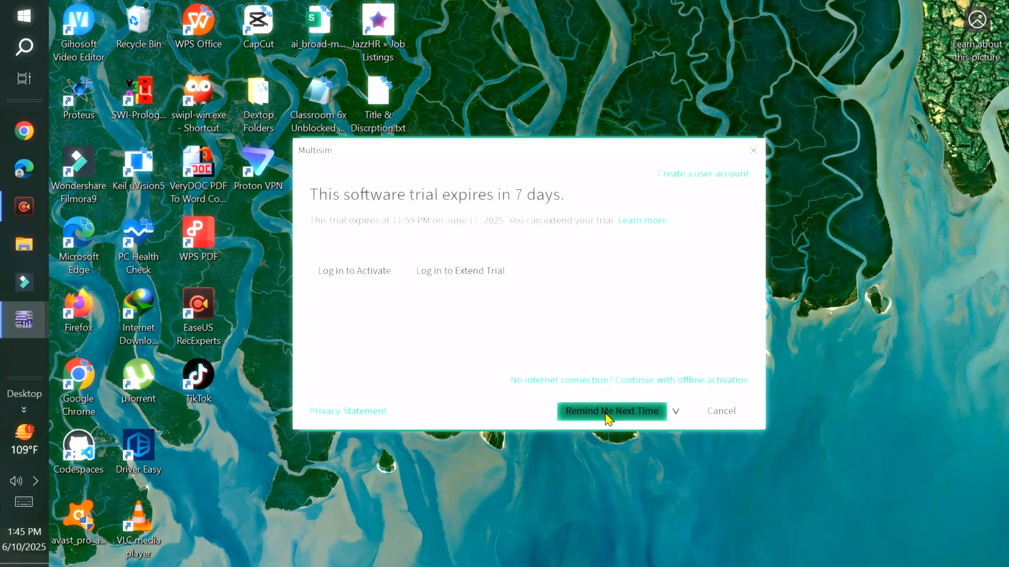
click(611, 411)
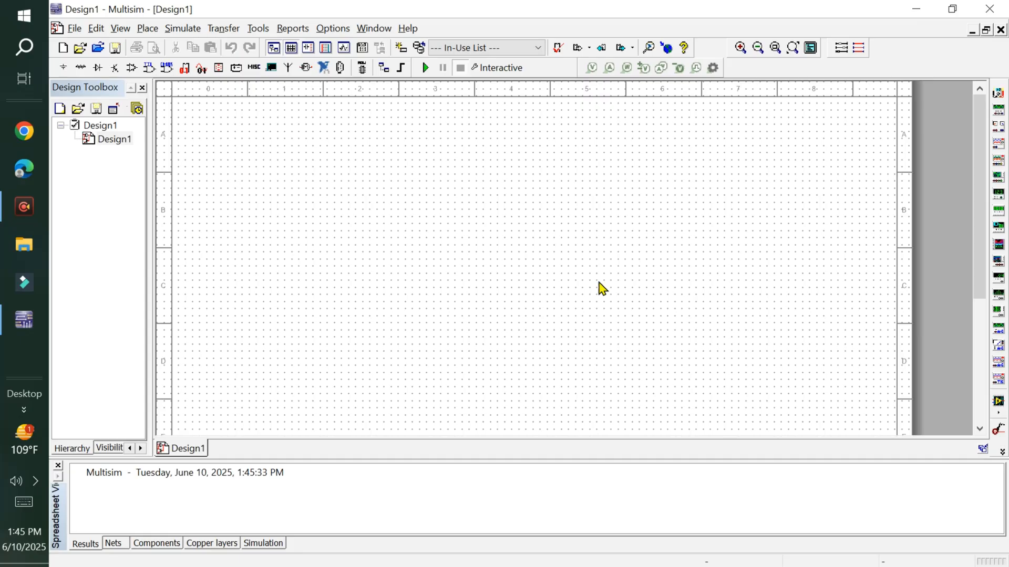
mouse_move(605, 290)
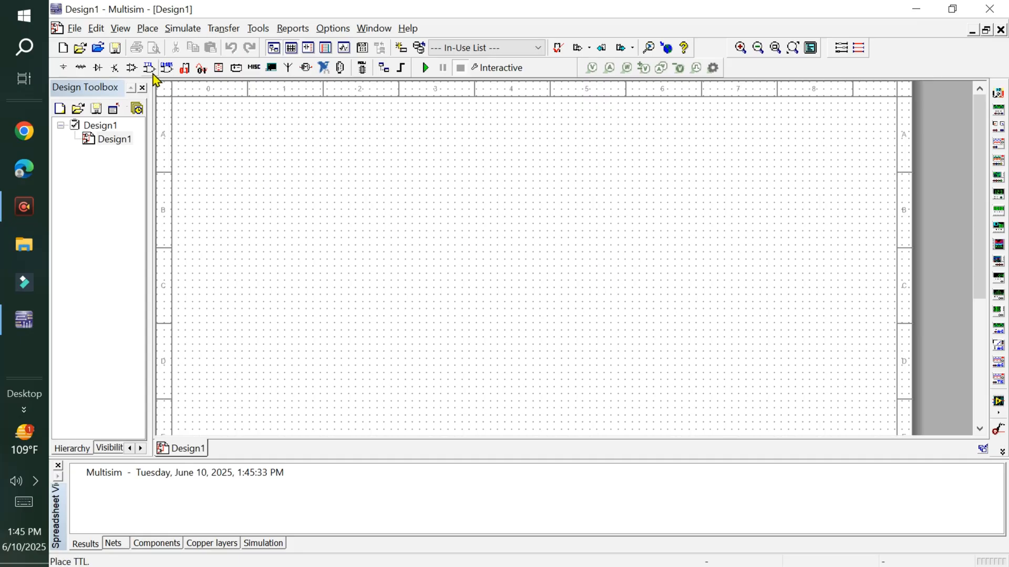
Place two 3280A op-amp sections (U1A, U1B) from the Analog component browser.
click(167, 67)
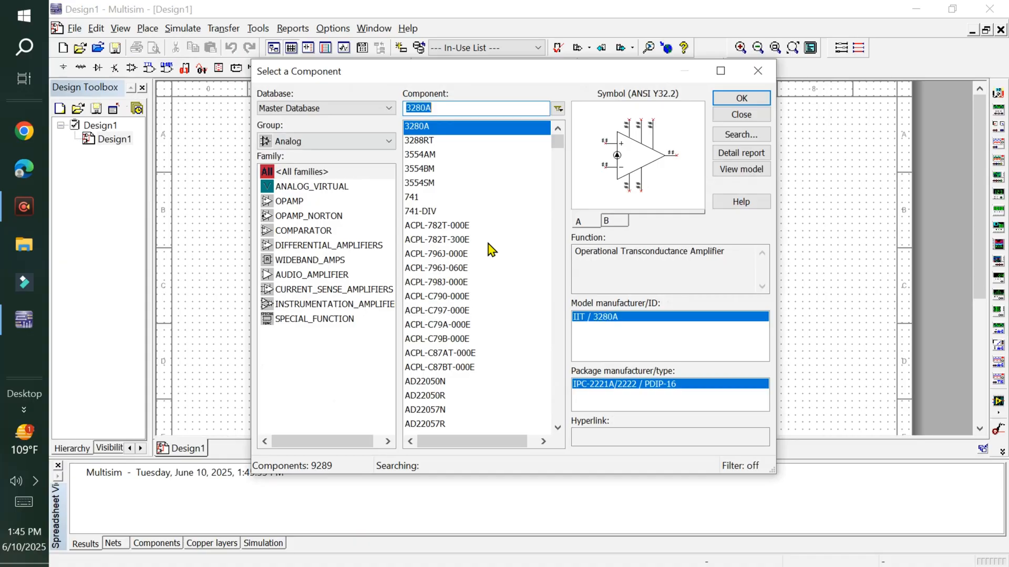
mouse_move(778, 165)
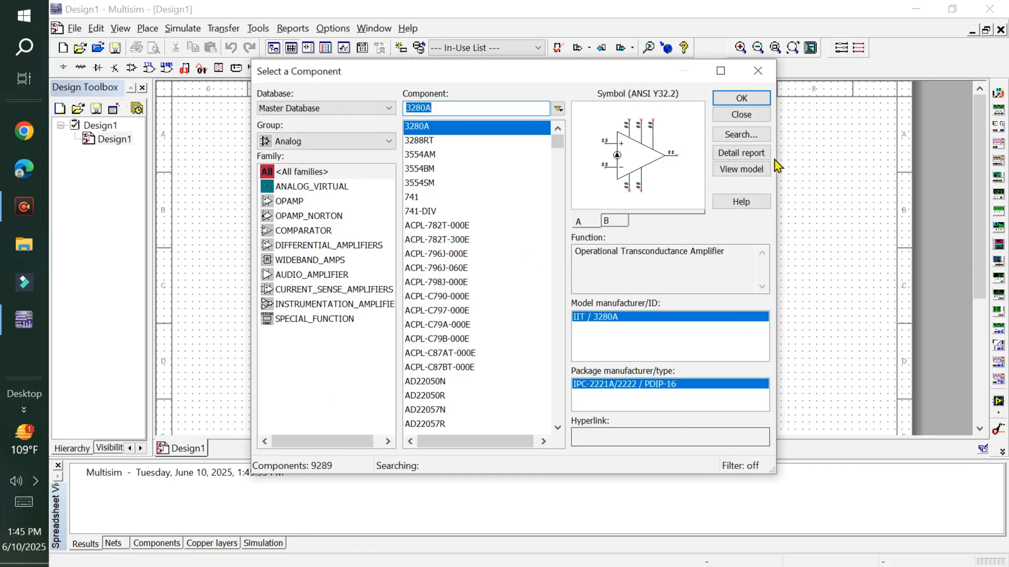
click(740, 98)
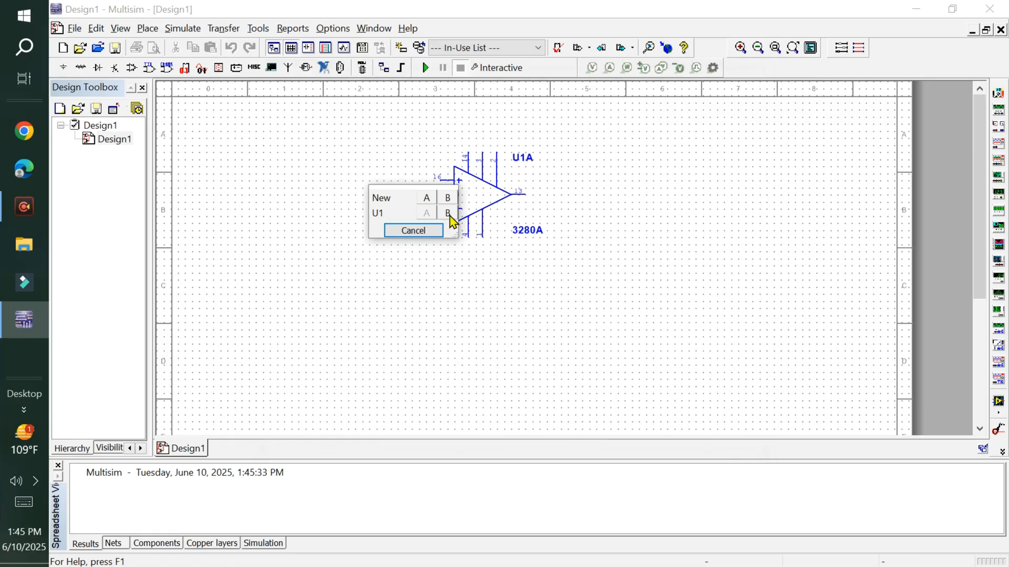
click(447, 198)
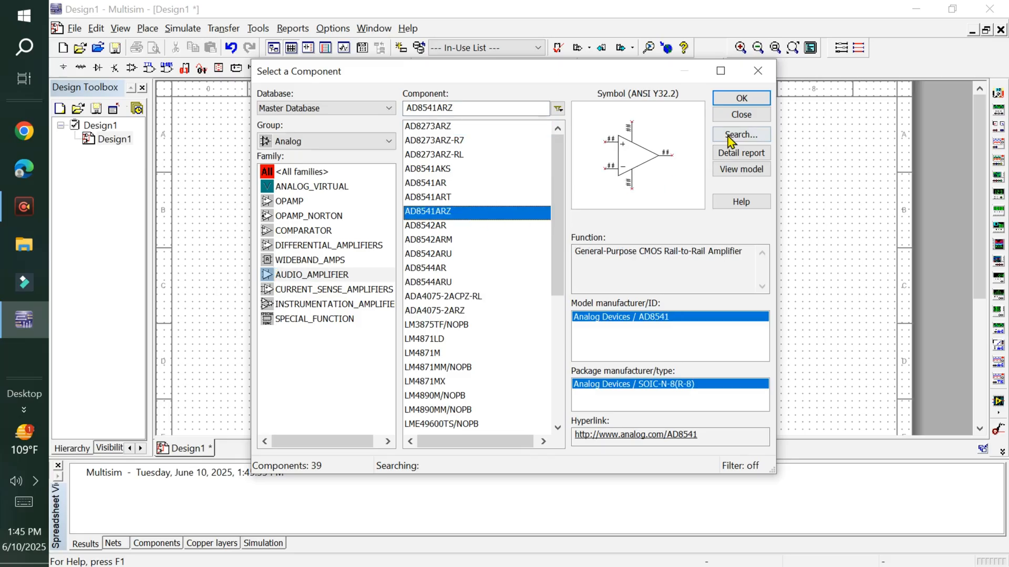
Place an AD8273ARZ amplifier (U2) and finish with the component browser.
click(427, 126)
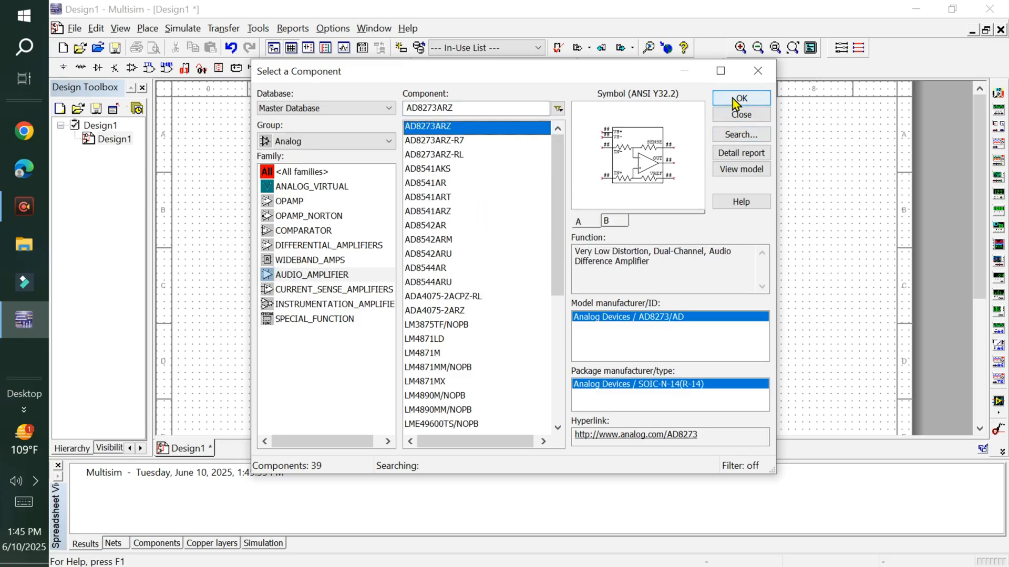
click(740, 99)
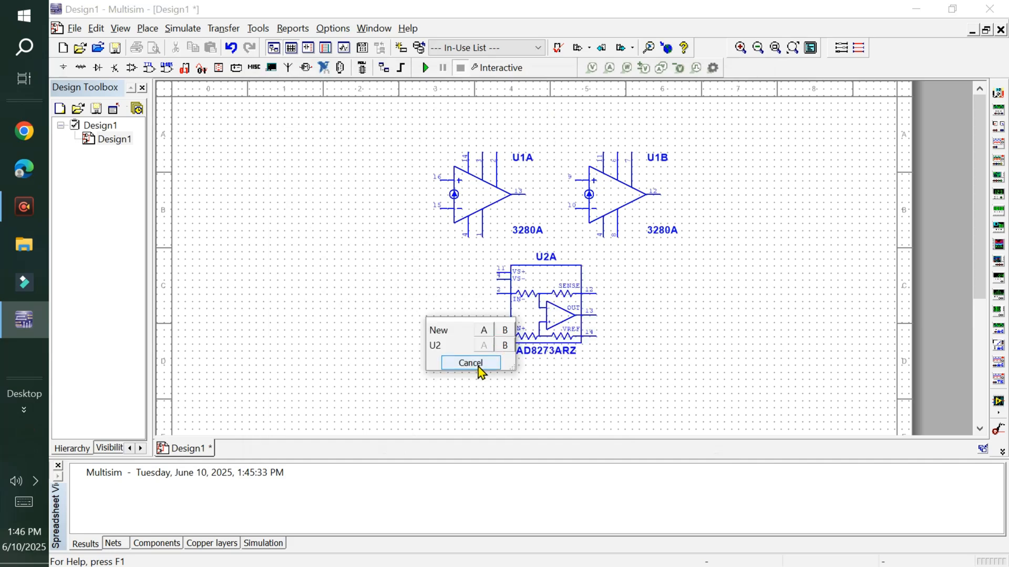
click(471, 363)
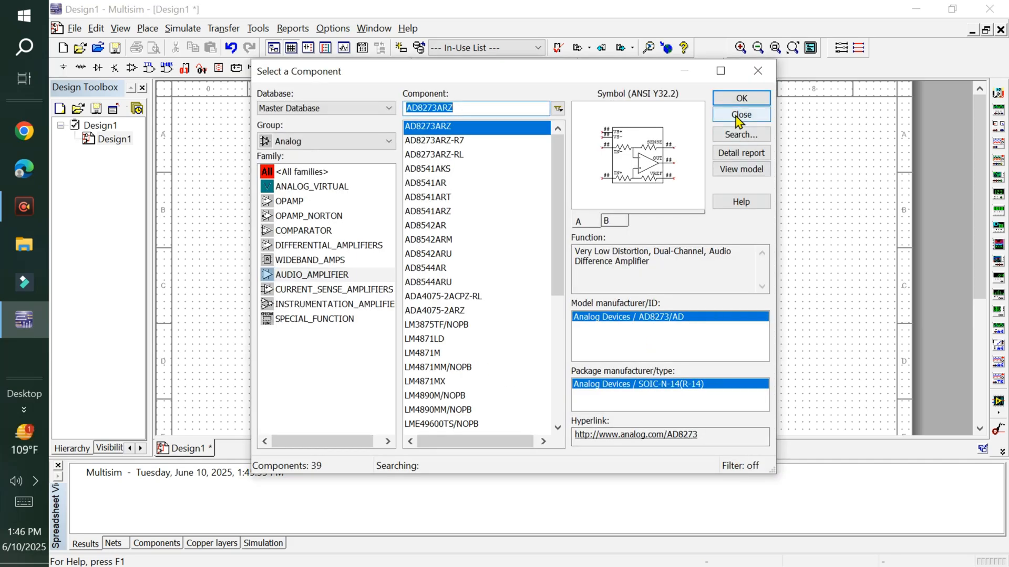
click(741, 113)
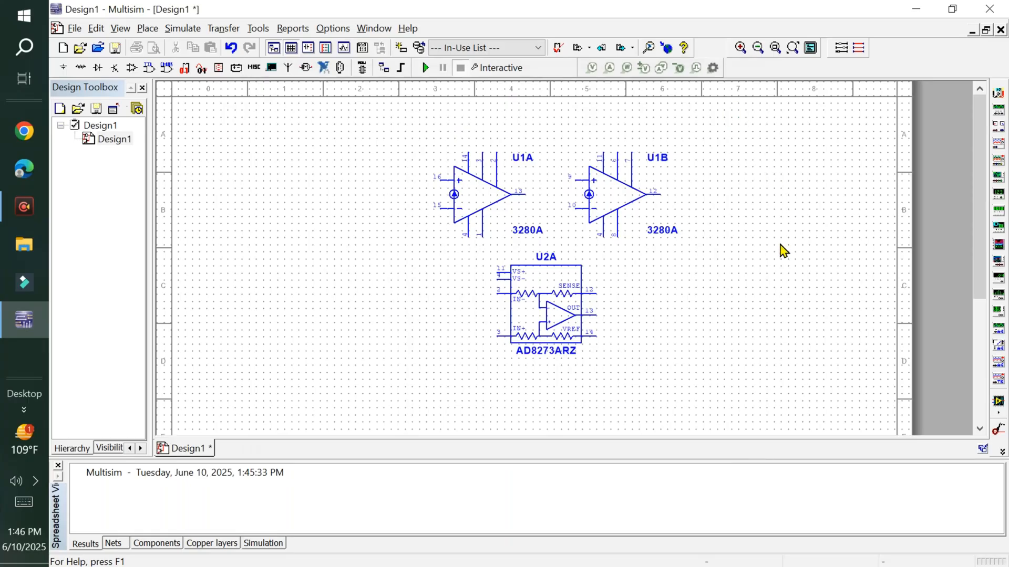
mouse_move(382, 69)
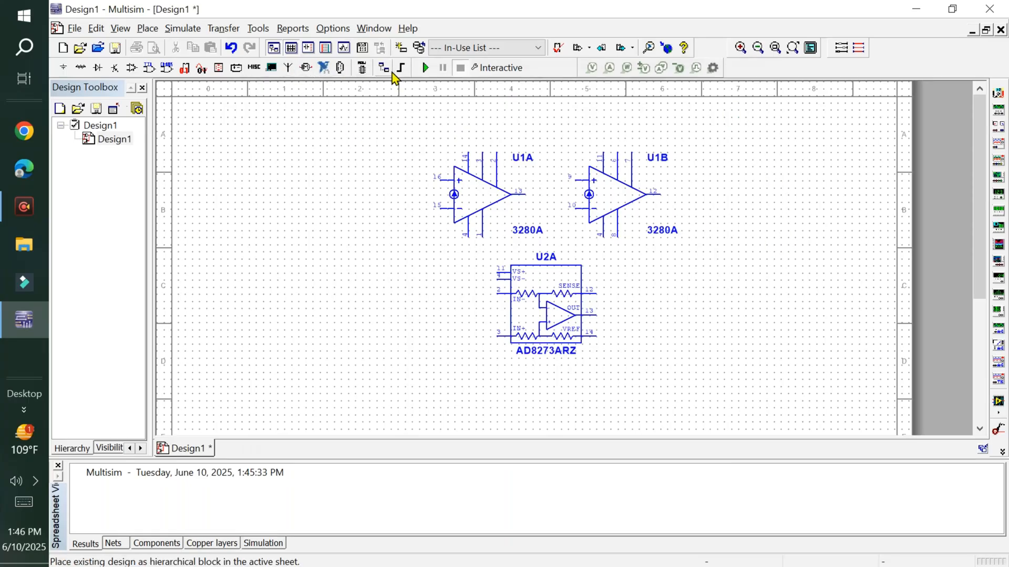
Wire U1A's output (pin 13) to U1B's input.
click(534, 195)
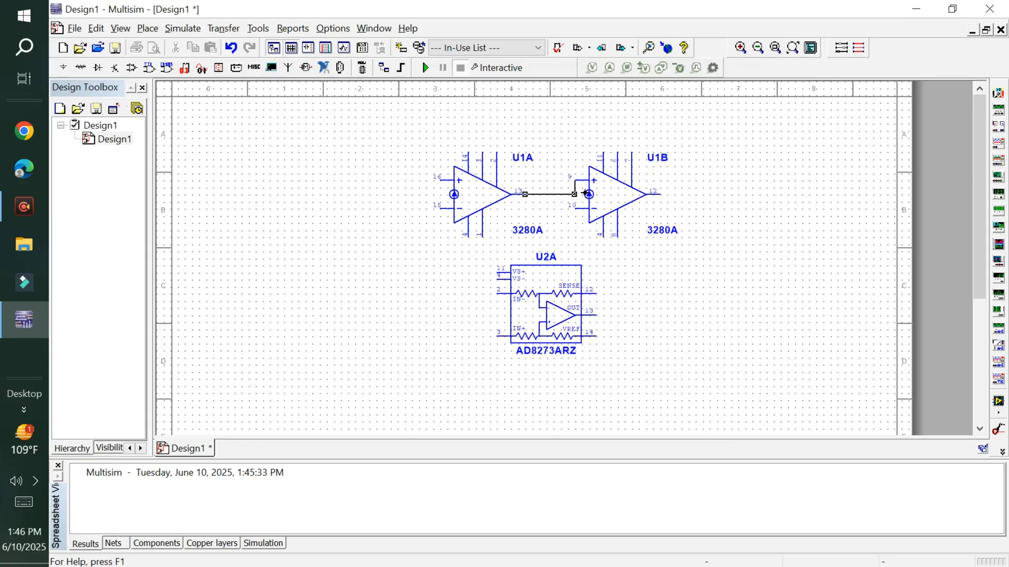
mouse_move(587, 205)
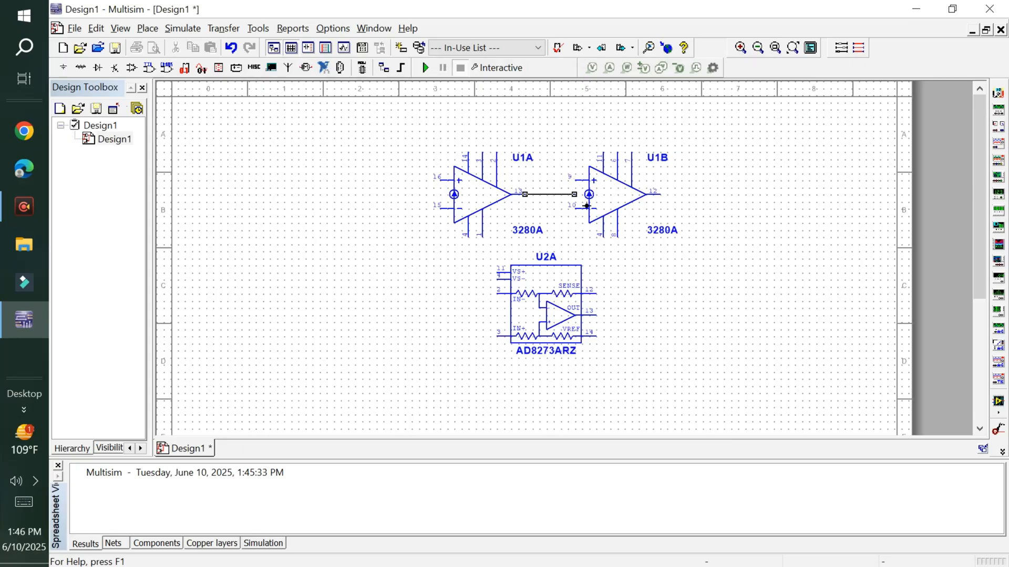
click(546, 193)
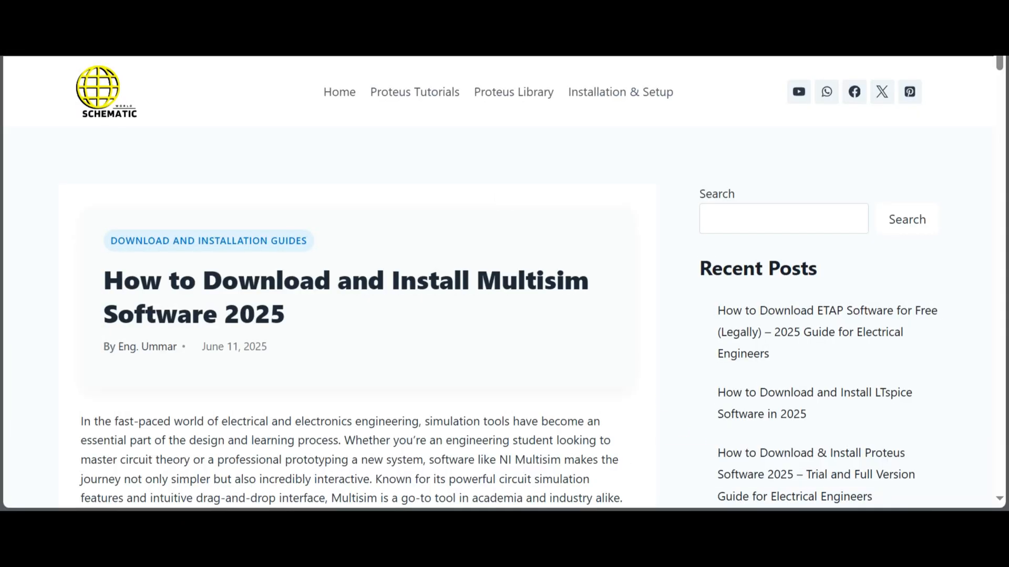
mouse_move(542, 195)
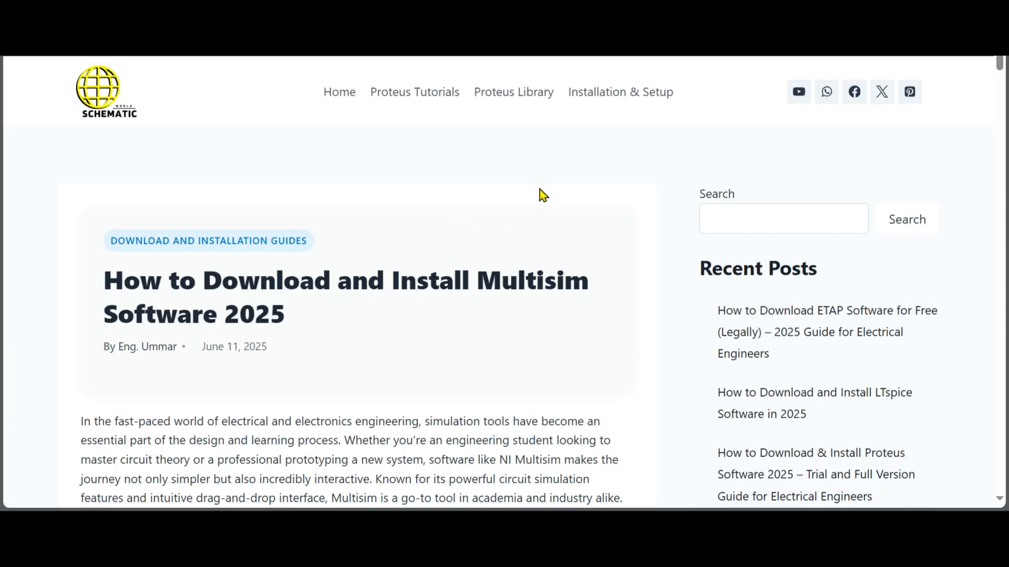
Scroll the blog post past its install steps and contact form down to the Conclusion.
scroll(down, 3)
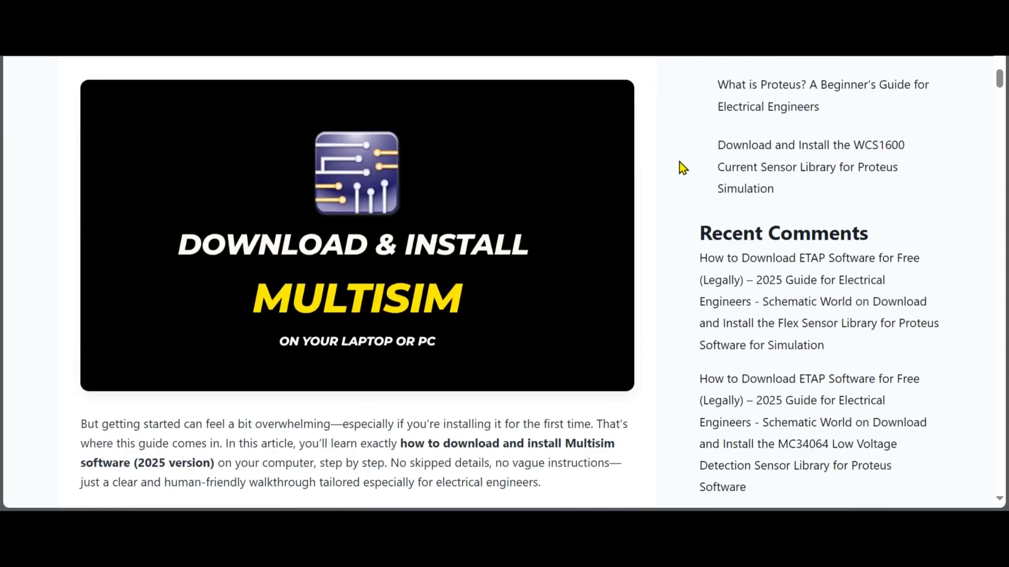
scroll(down, 3)
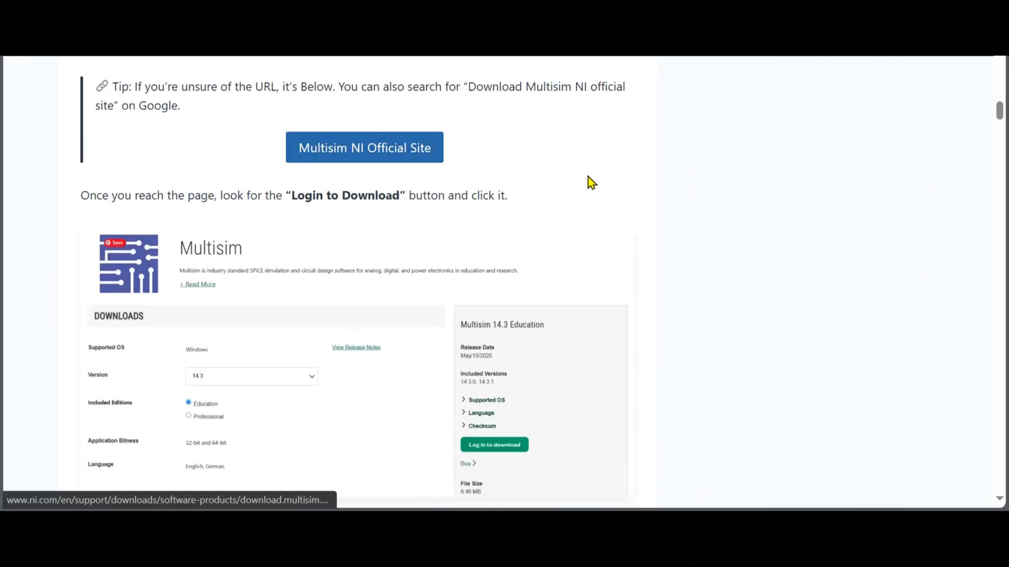
scroll(down, 3)
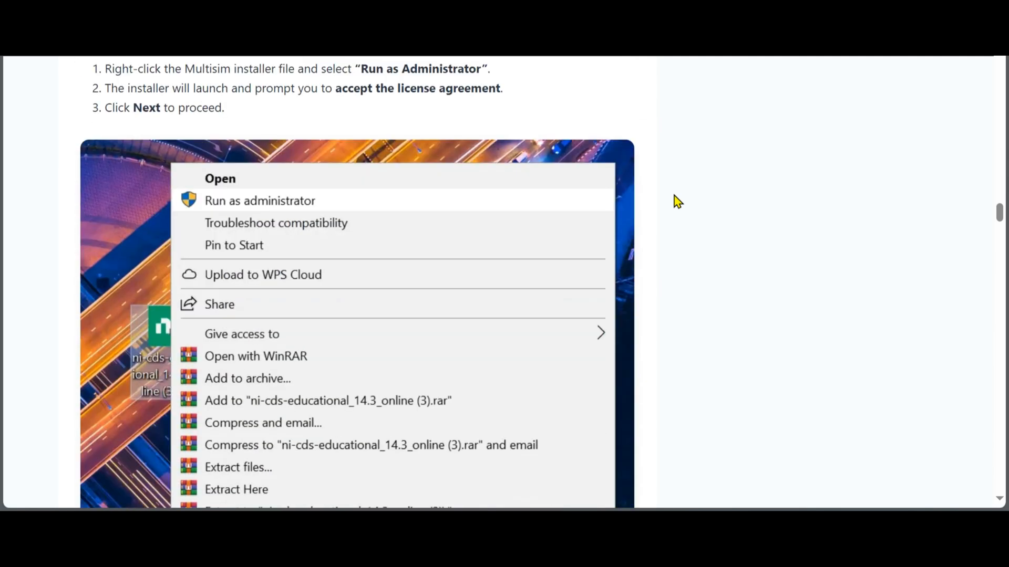
scroll(down, 3)
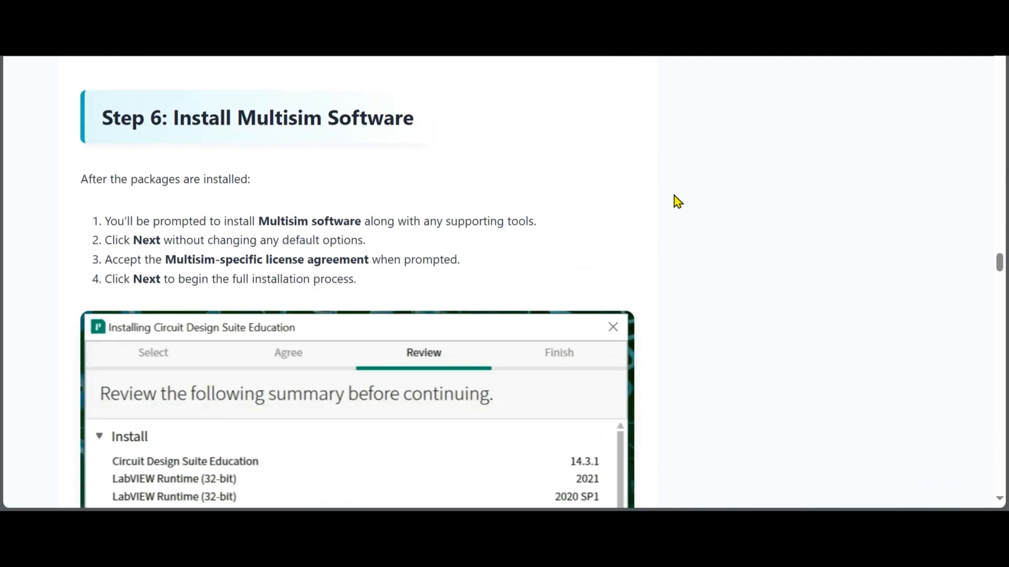
scroll(down, 3)
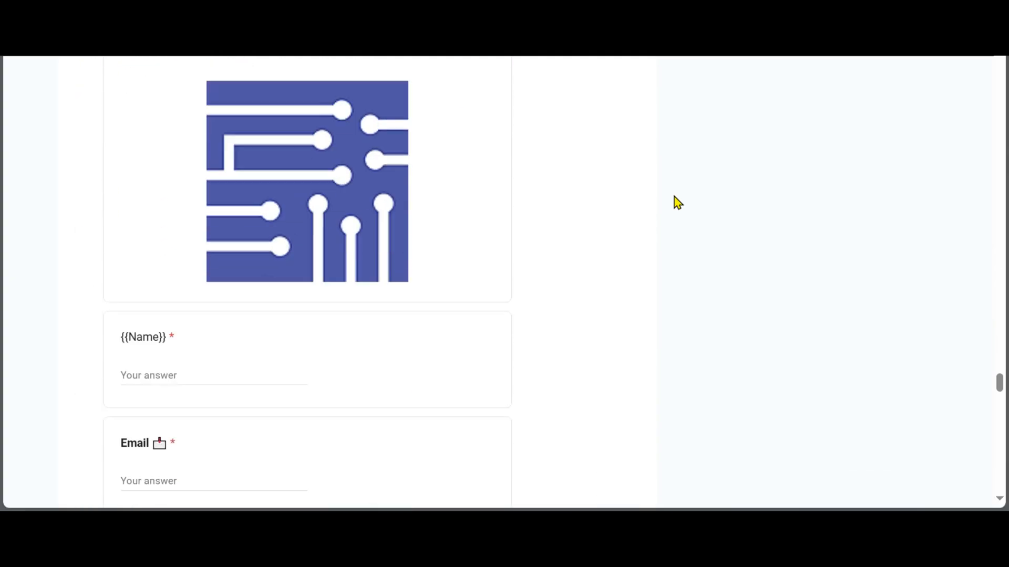
scroll(down, 3)
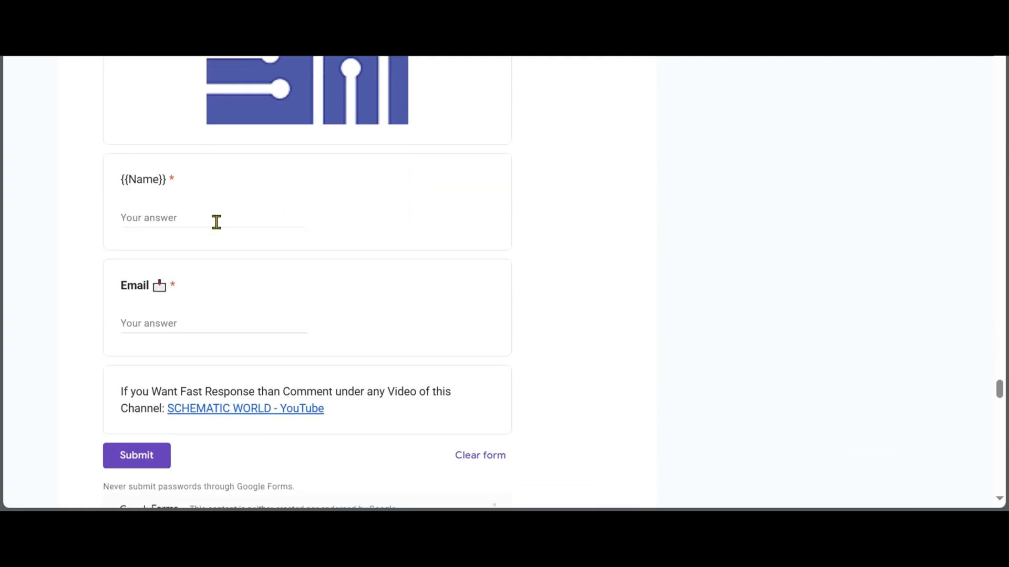
scroll(down, 3)
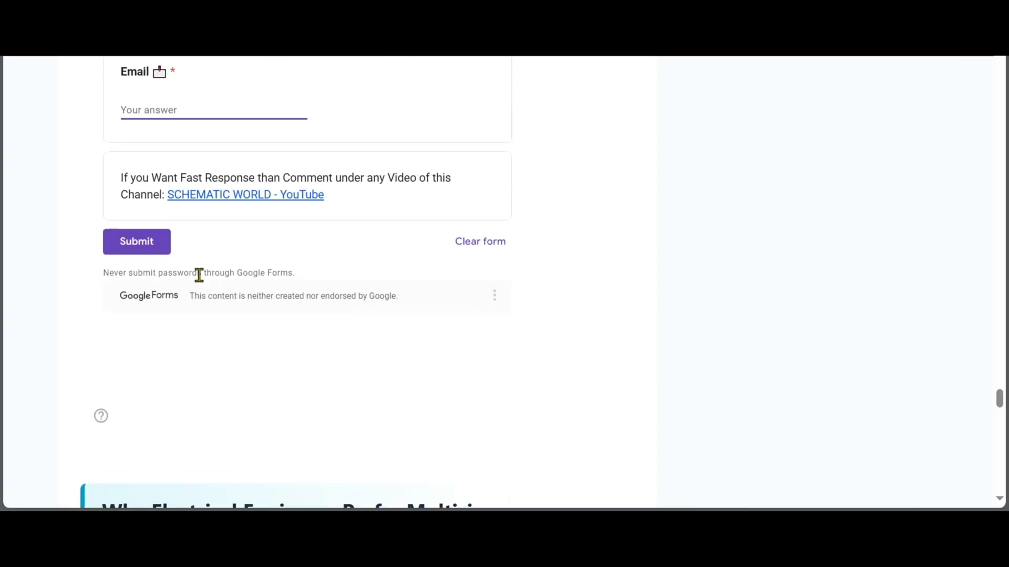
mouse_move(495, 271)
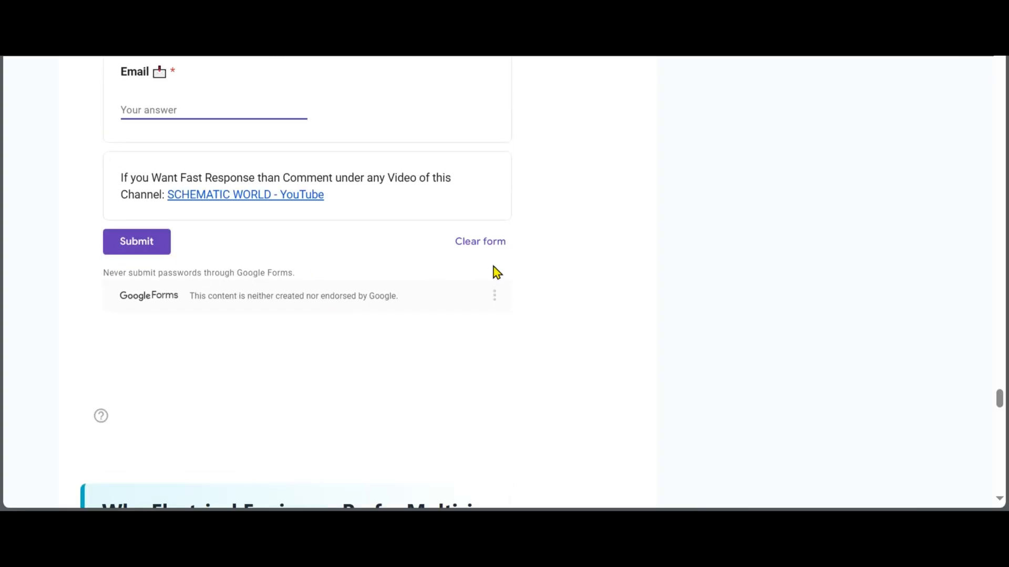
scroll(down, 3)
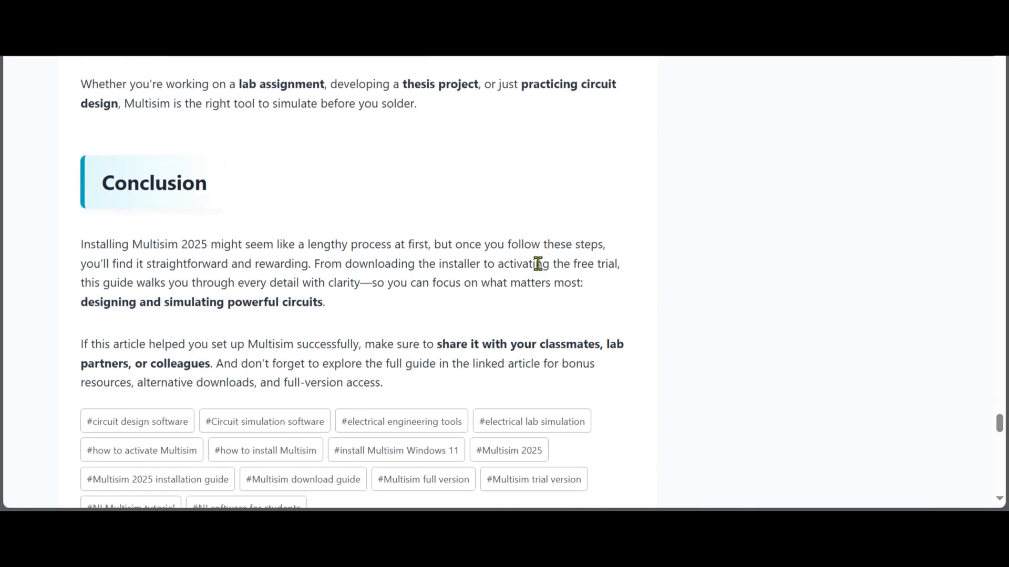